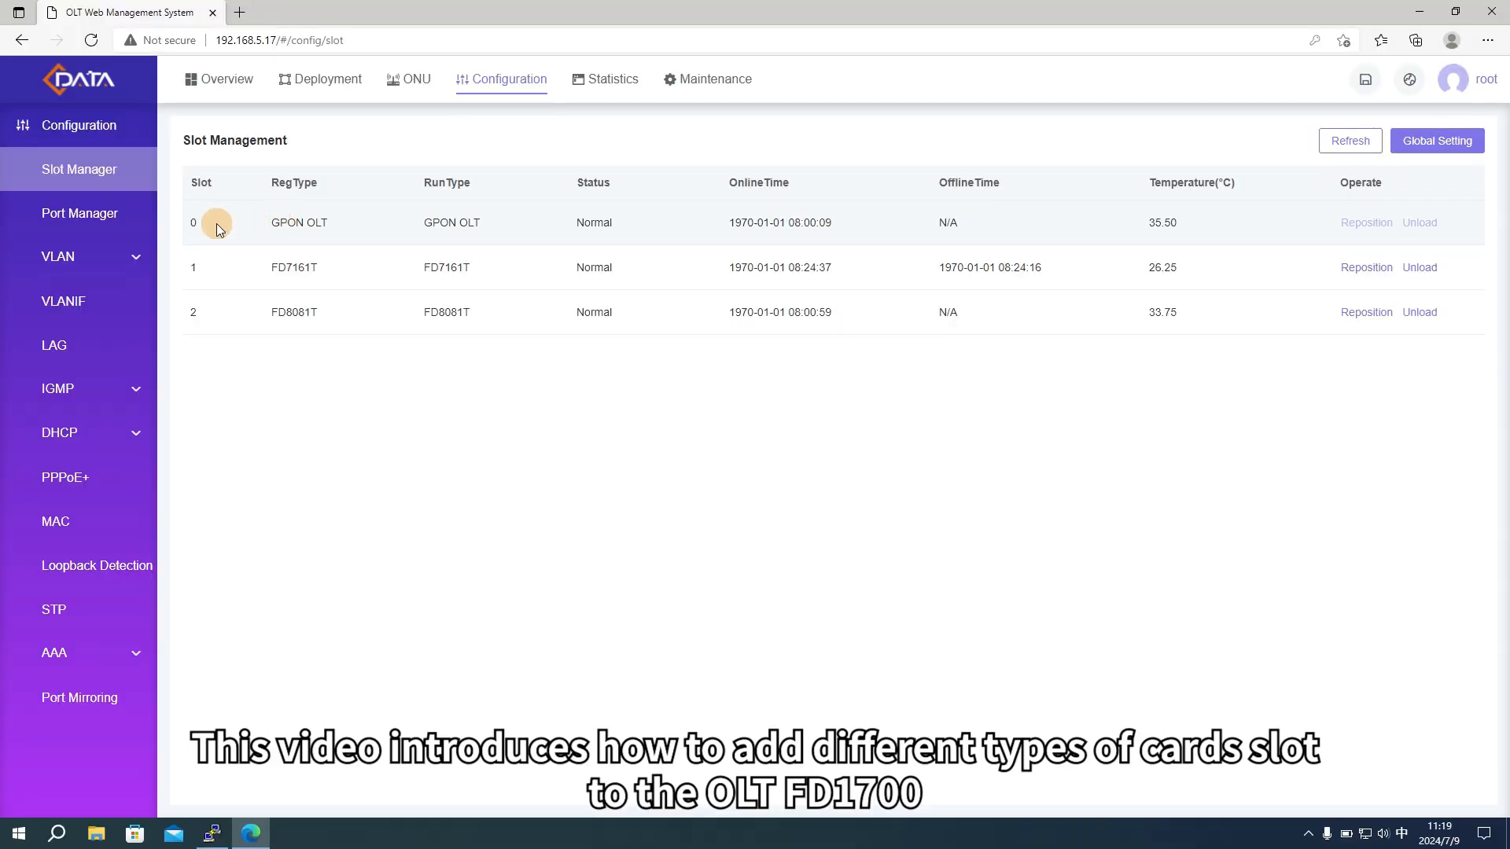
mouse_move(250, 228)
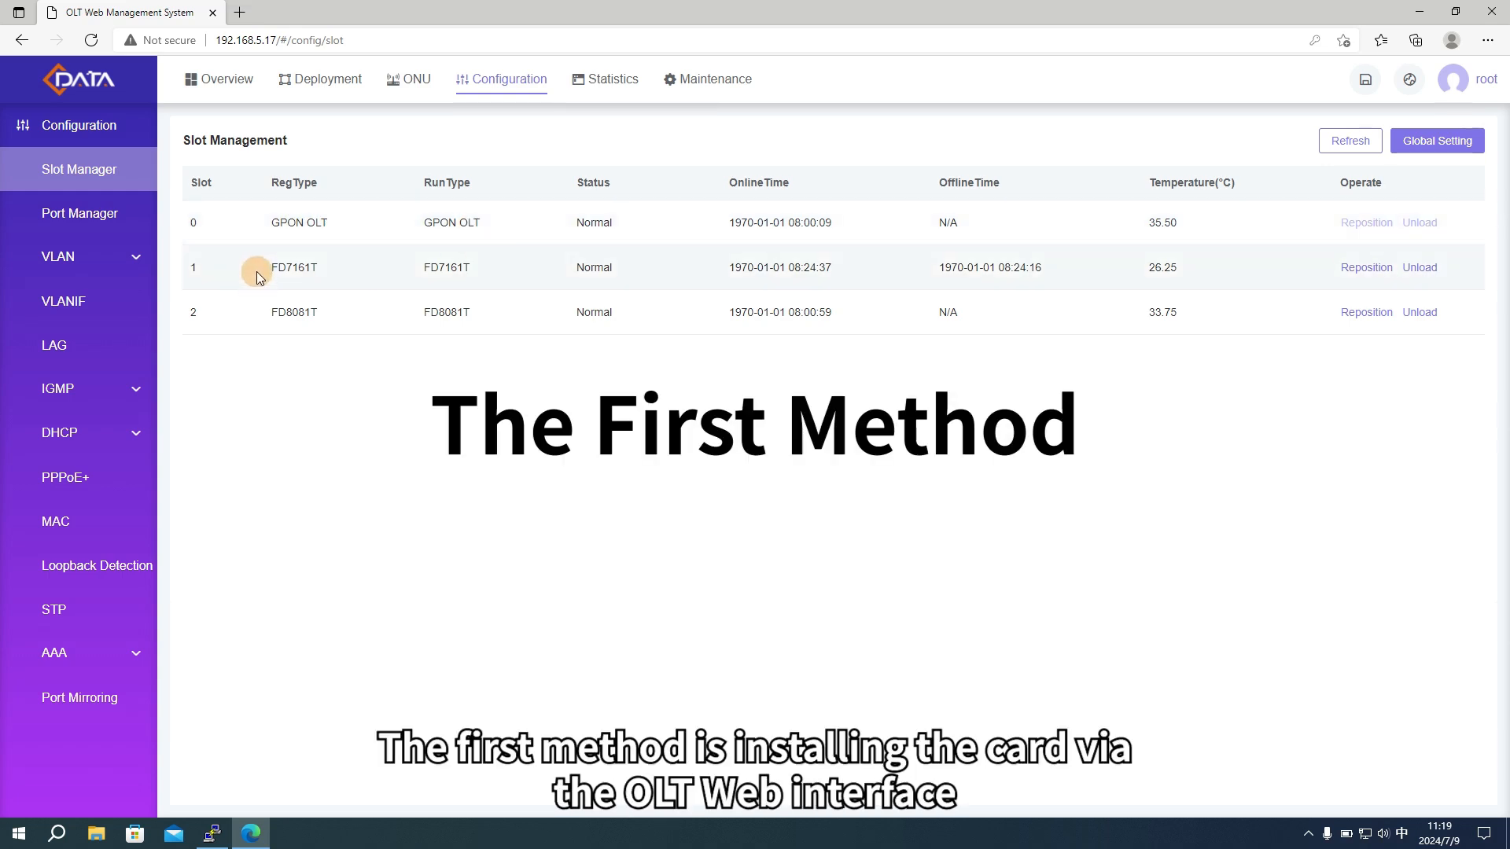
mouse_move(254, 312)
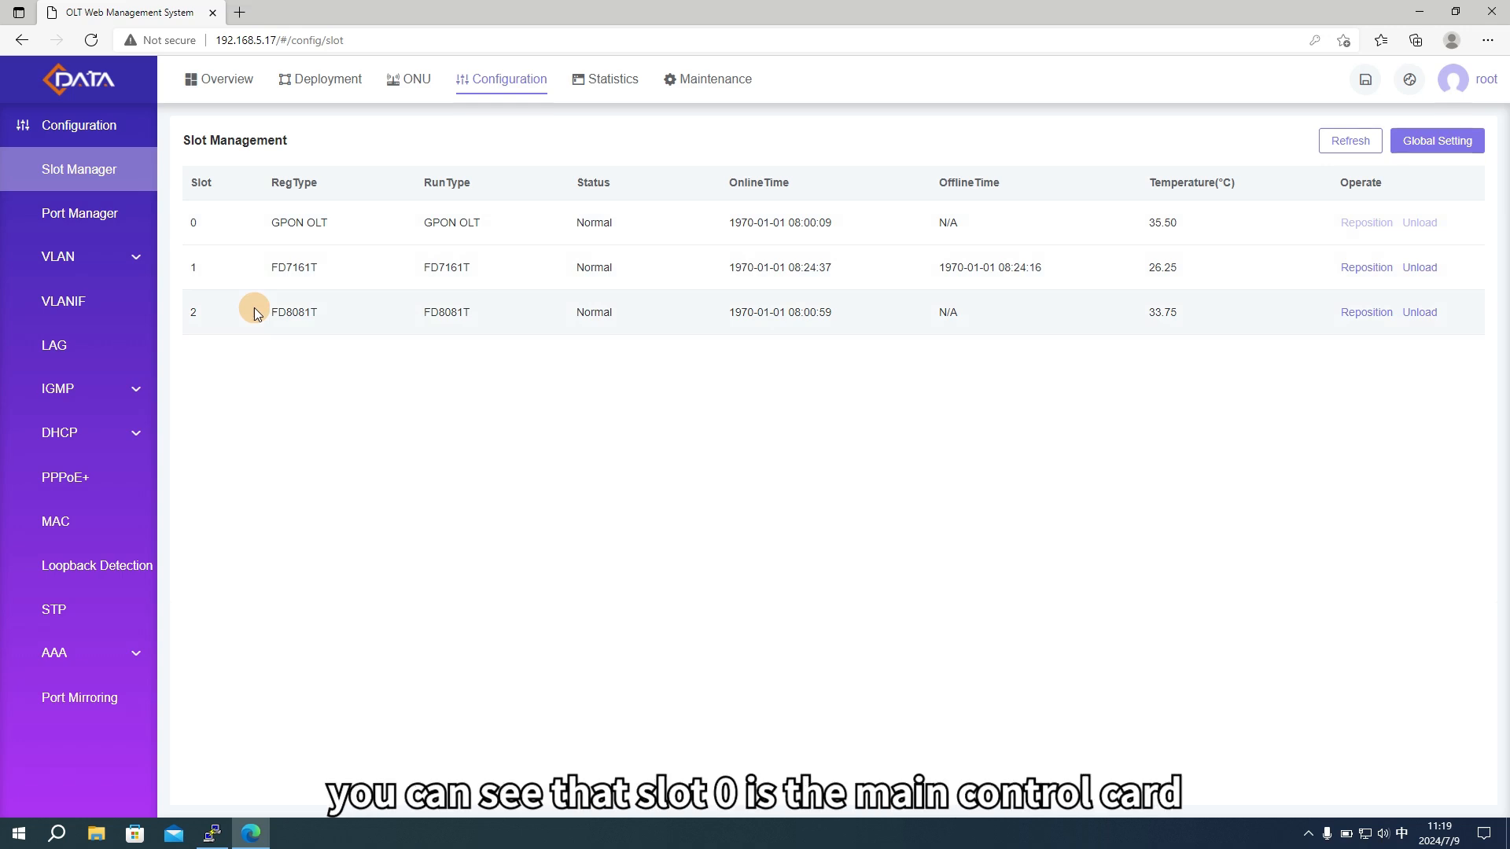
mouse_move(323, 279)
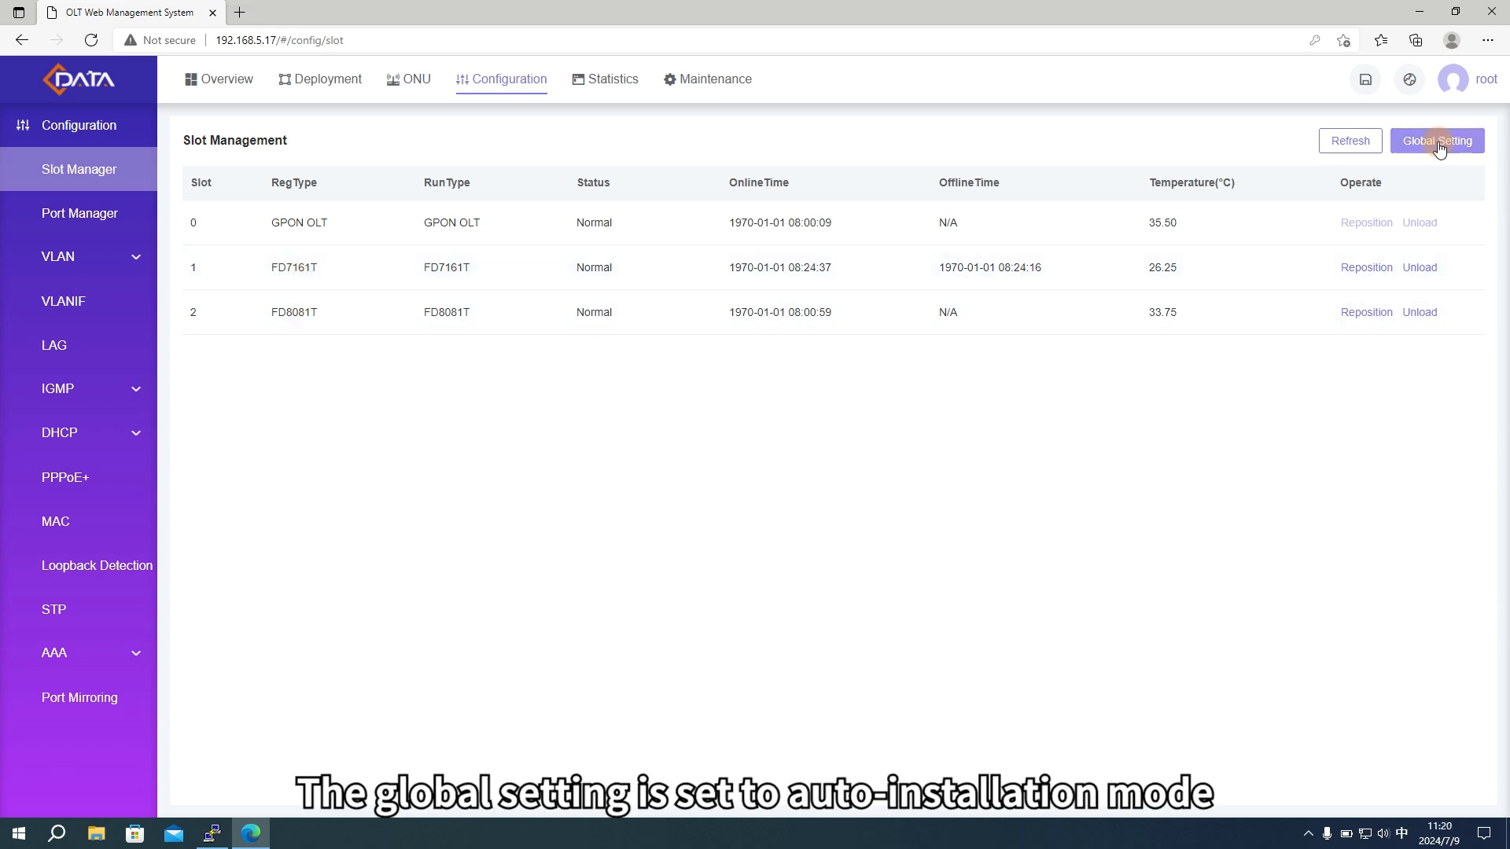
Check the slot auto-install settings, then unload slot 1's card and begin installing a board
left_click(1437, 141)
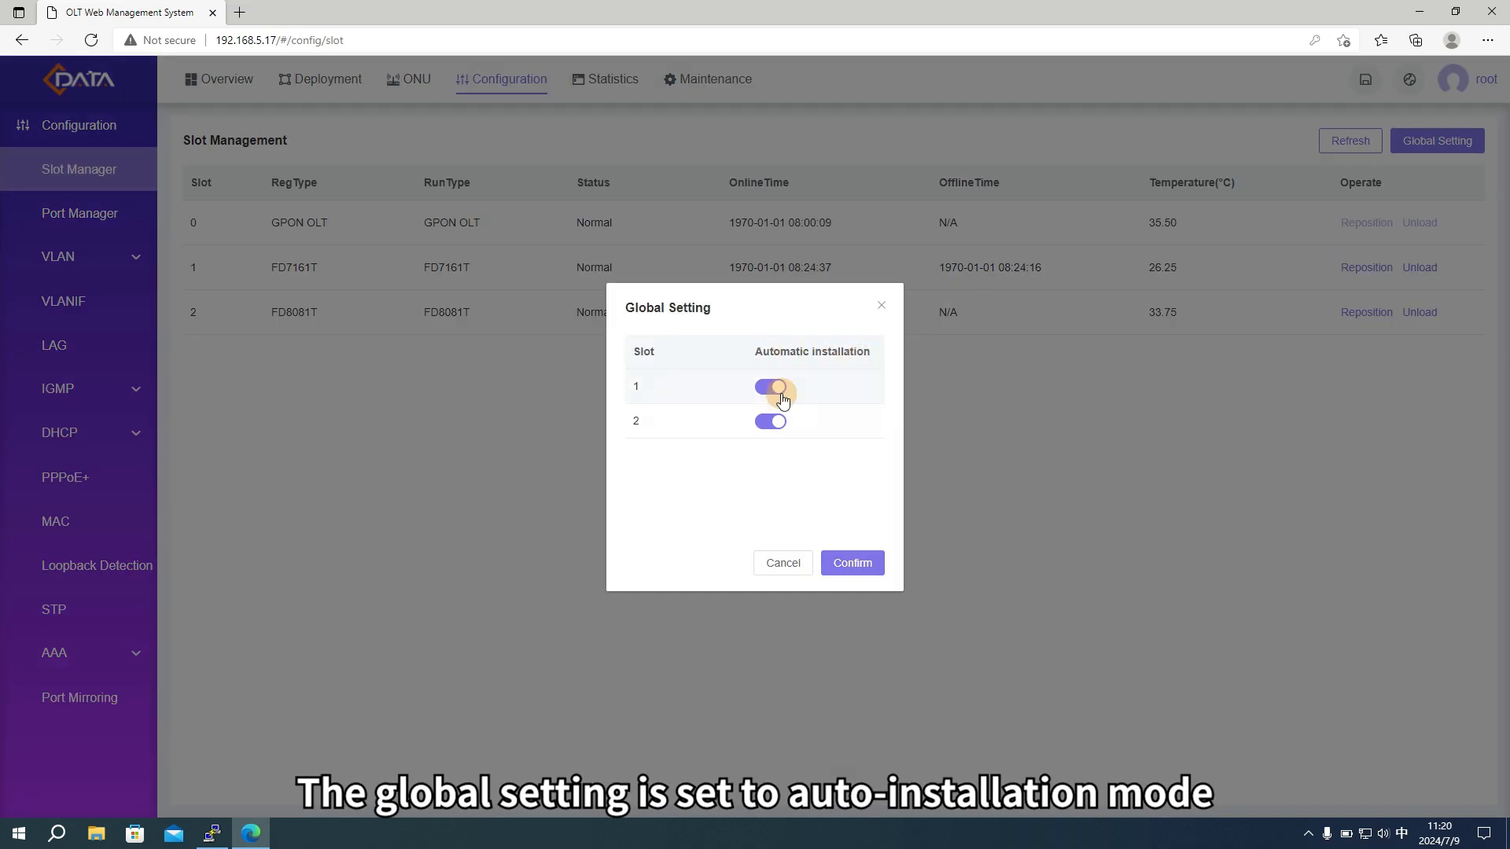
left_click(852, 563)
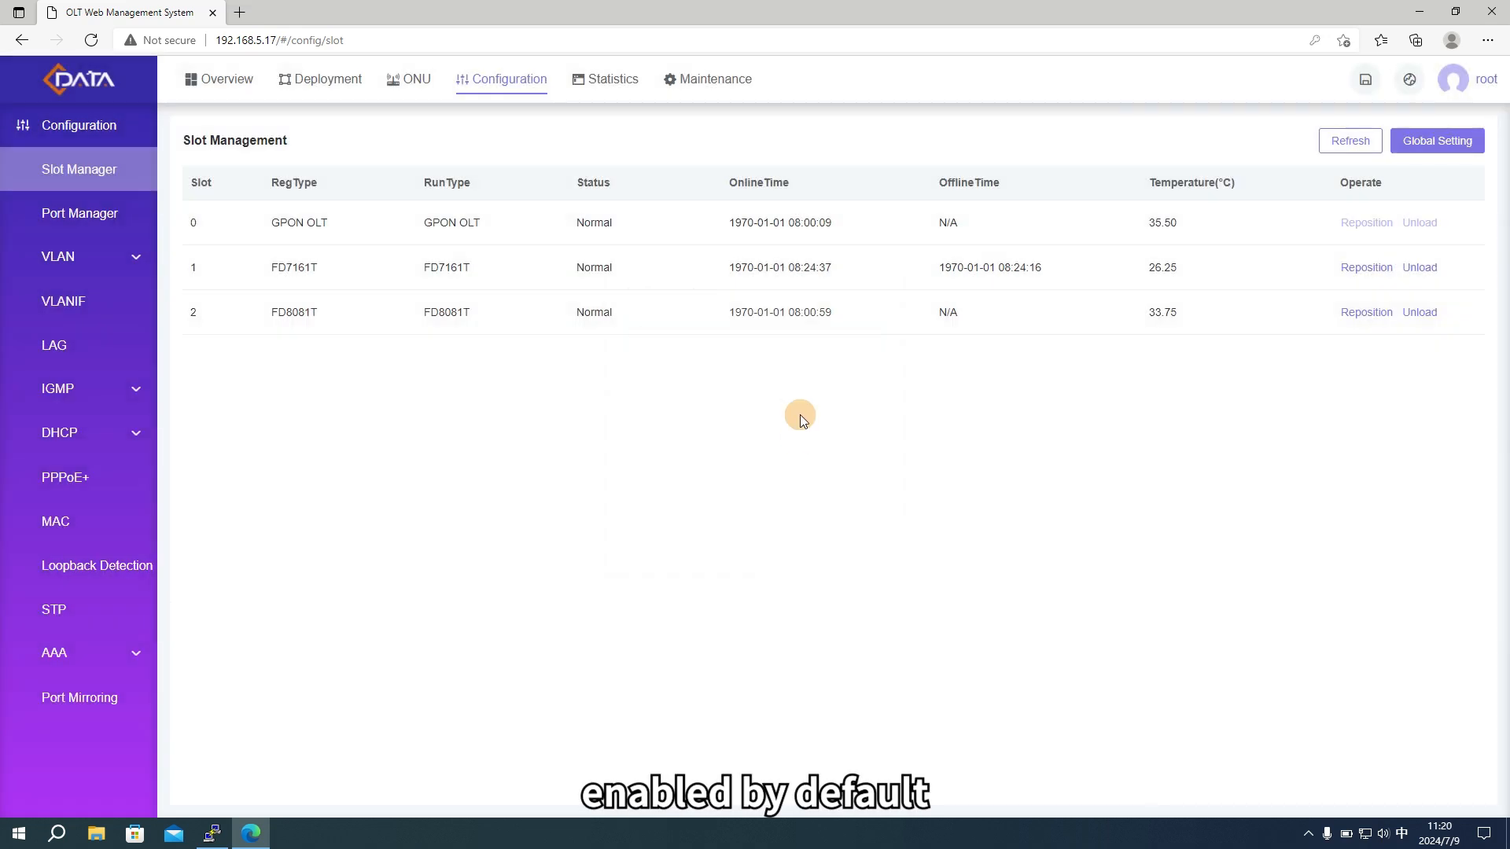
mouse_move(309, 281)
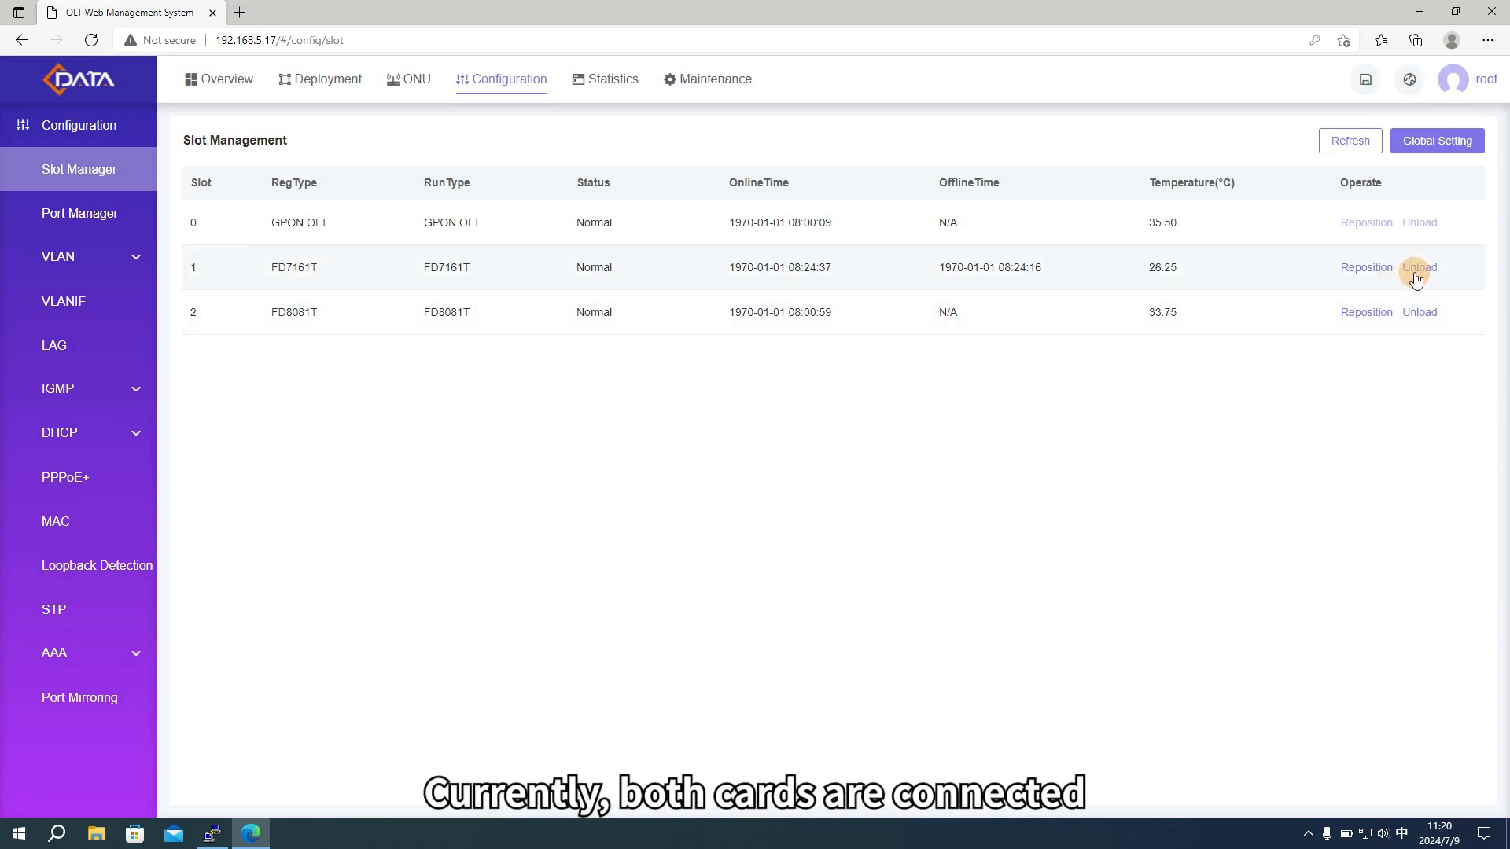
left_click(1418, 267)
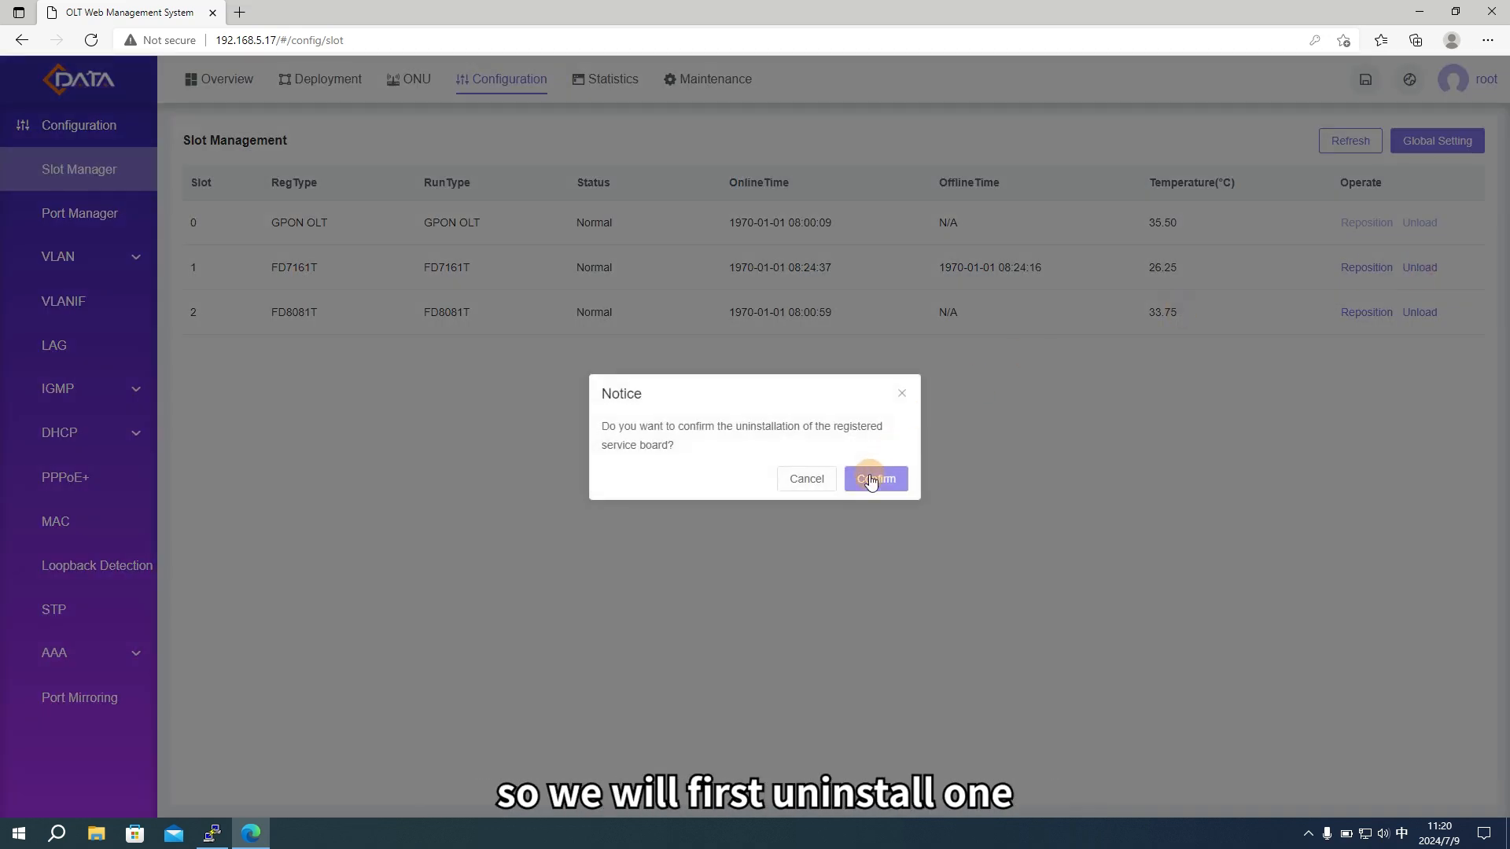
left_click(875, 479)
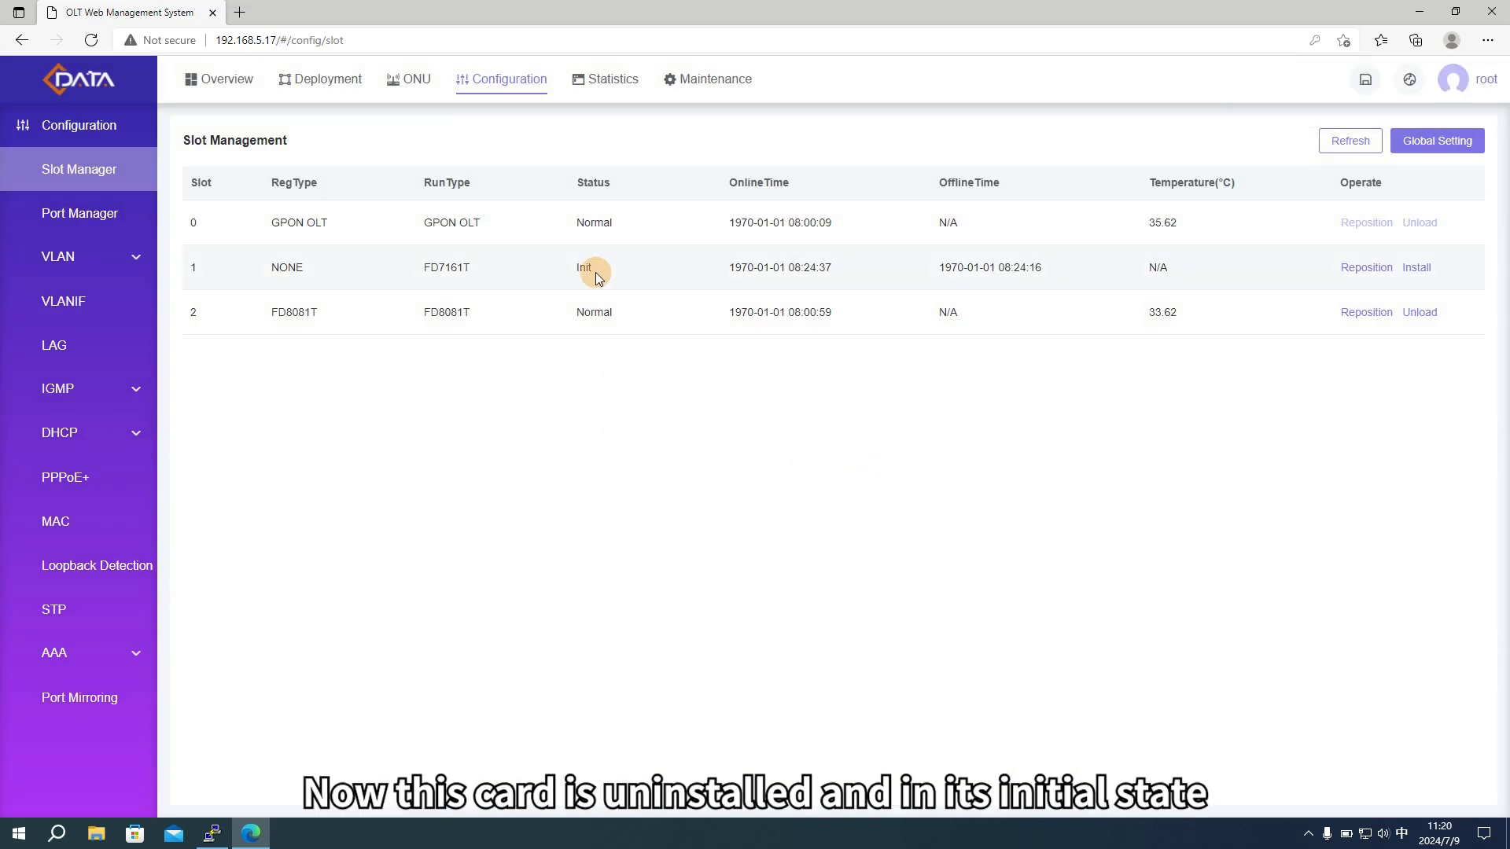
mouse_move(308, 274)
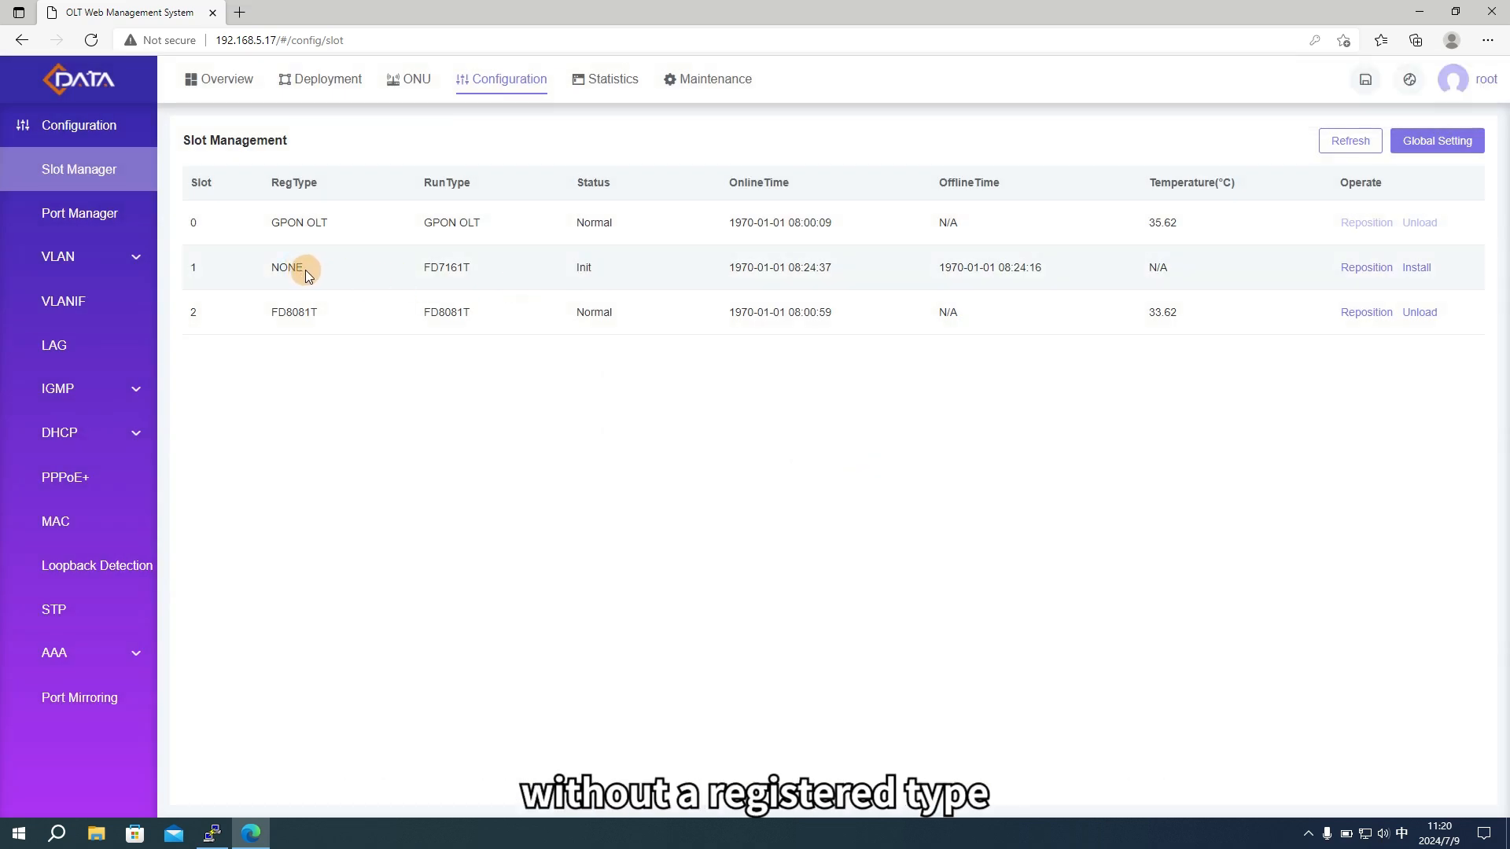
left_click(1416, 268)
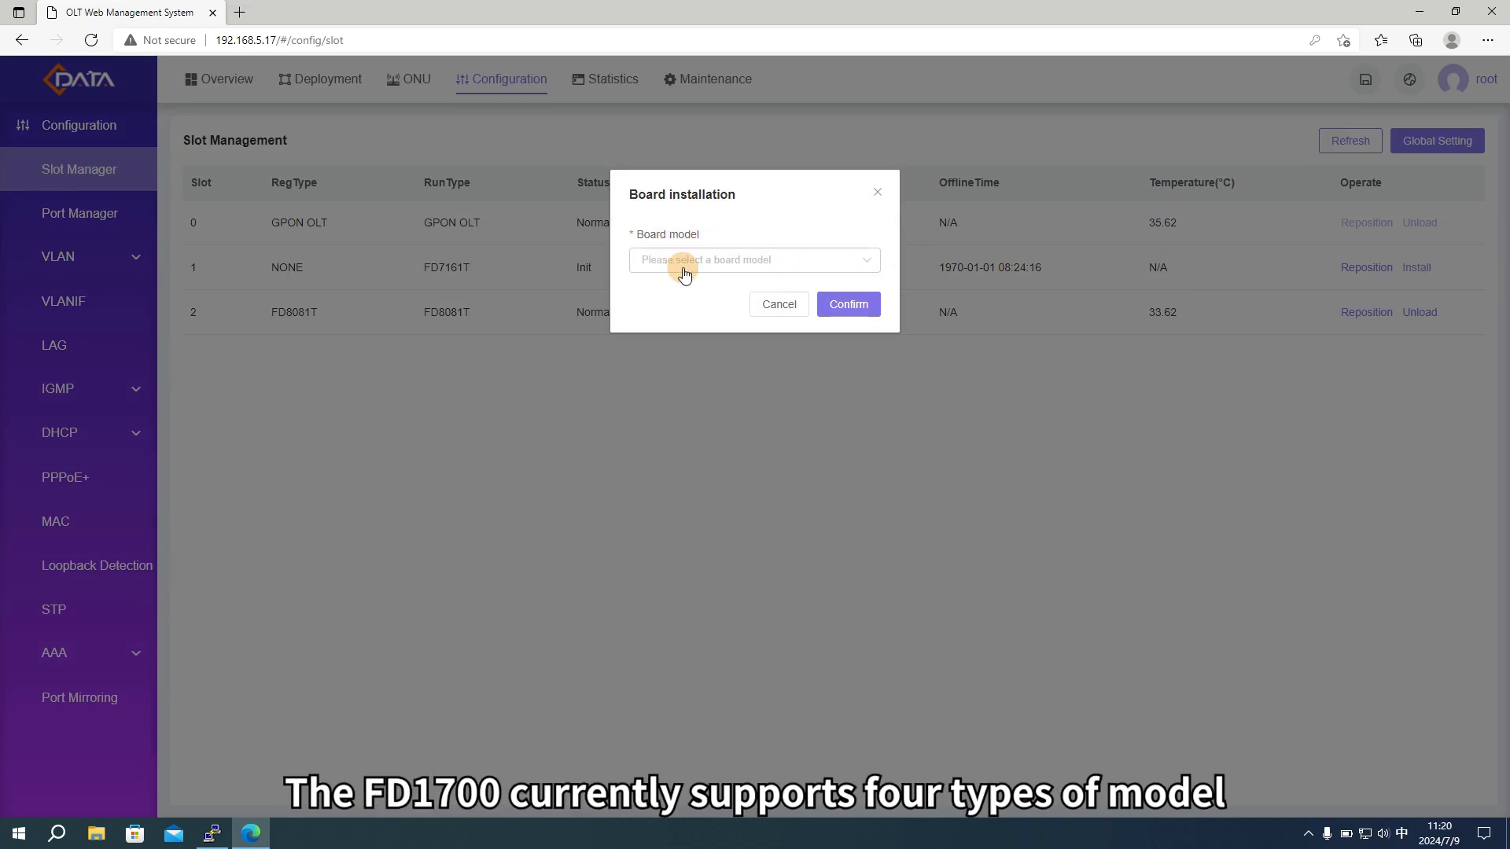
Install board model FD7081T in slot 1, producing a Conflict with the FD7161T card
left_click(754, 261)
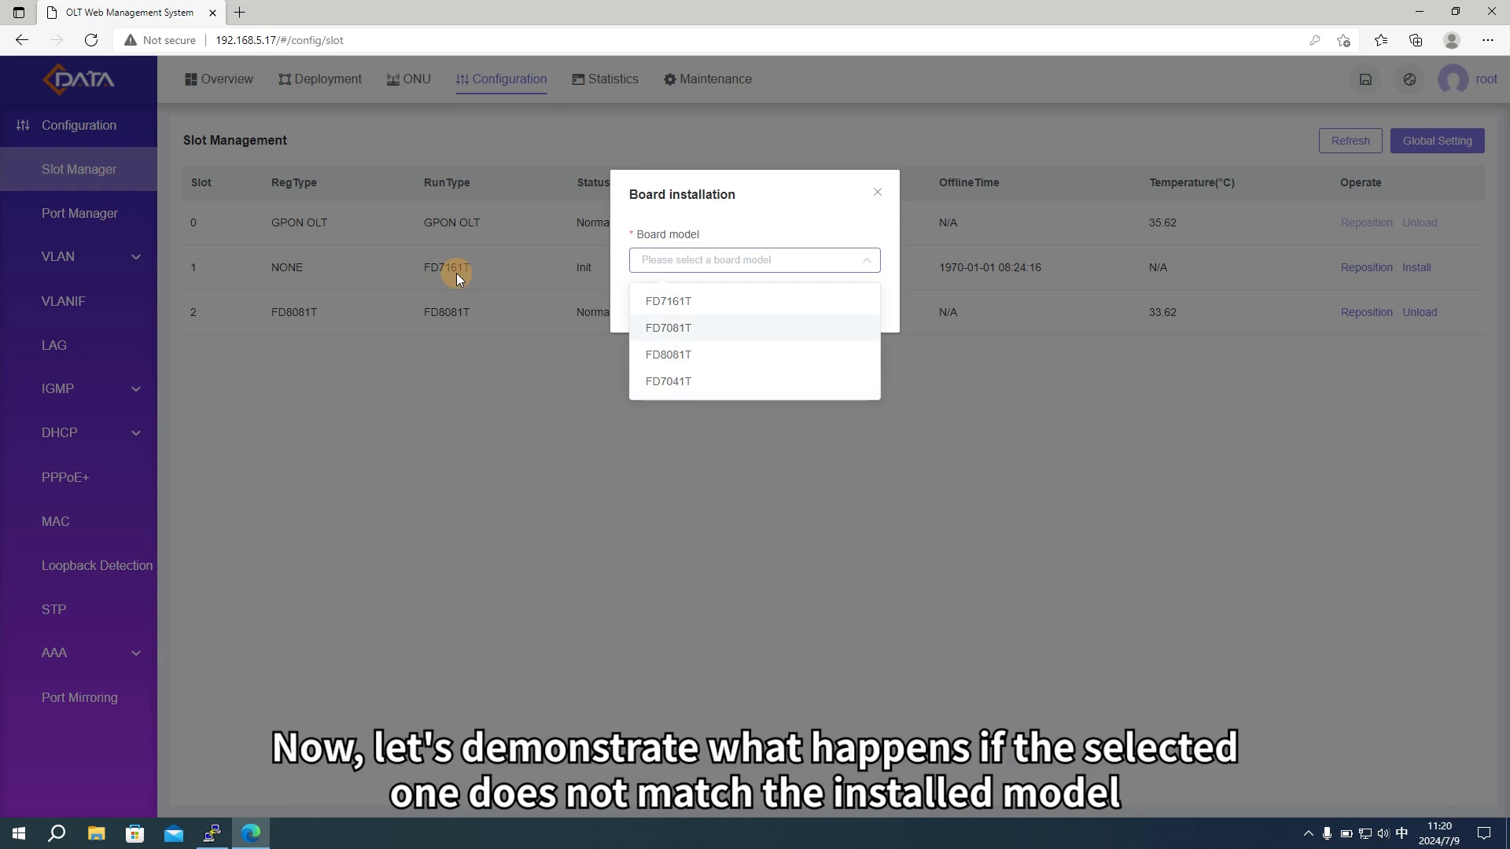
left_click(668, 328)
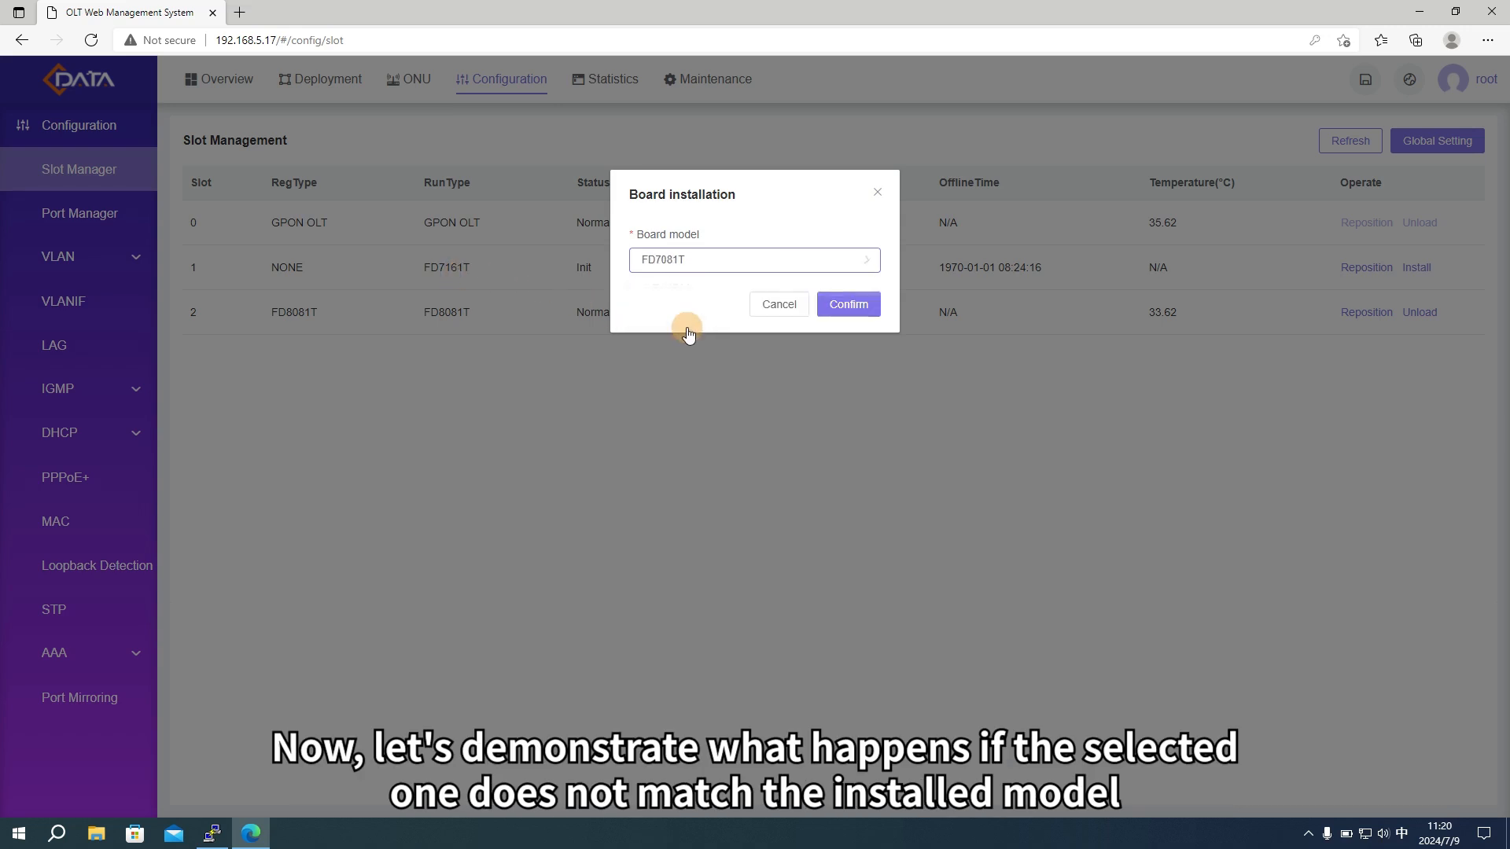
left_click(849, 304)
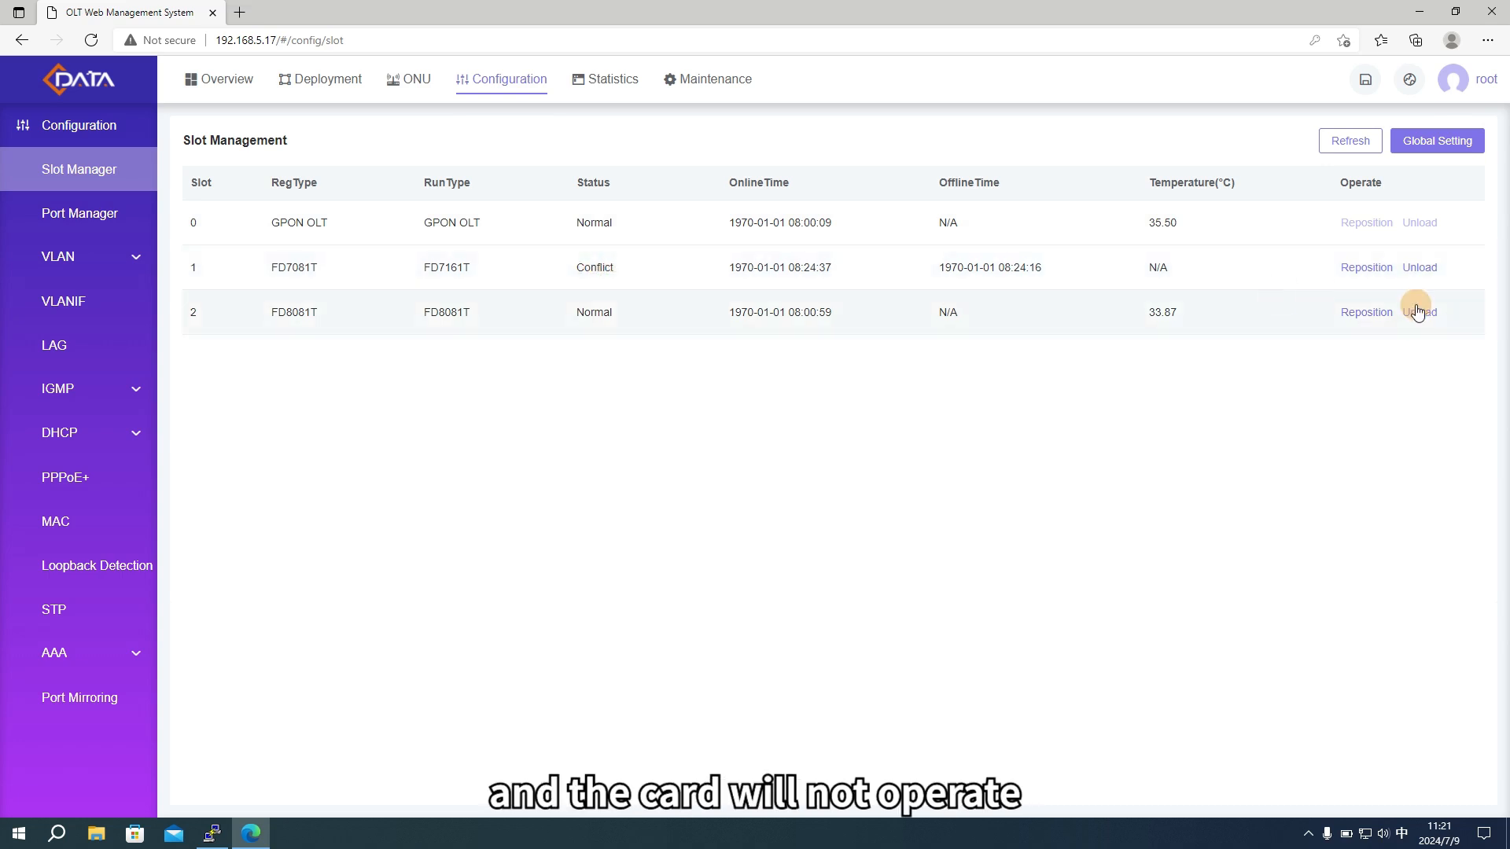
Unload slot 1 and reinstall it as FD7161T so it returns to Normal
left_click(1419, 311)
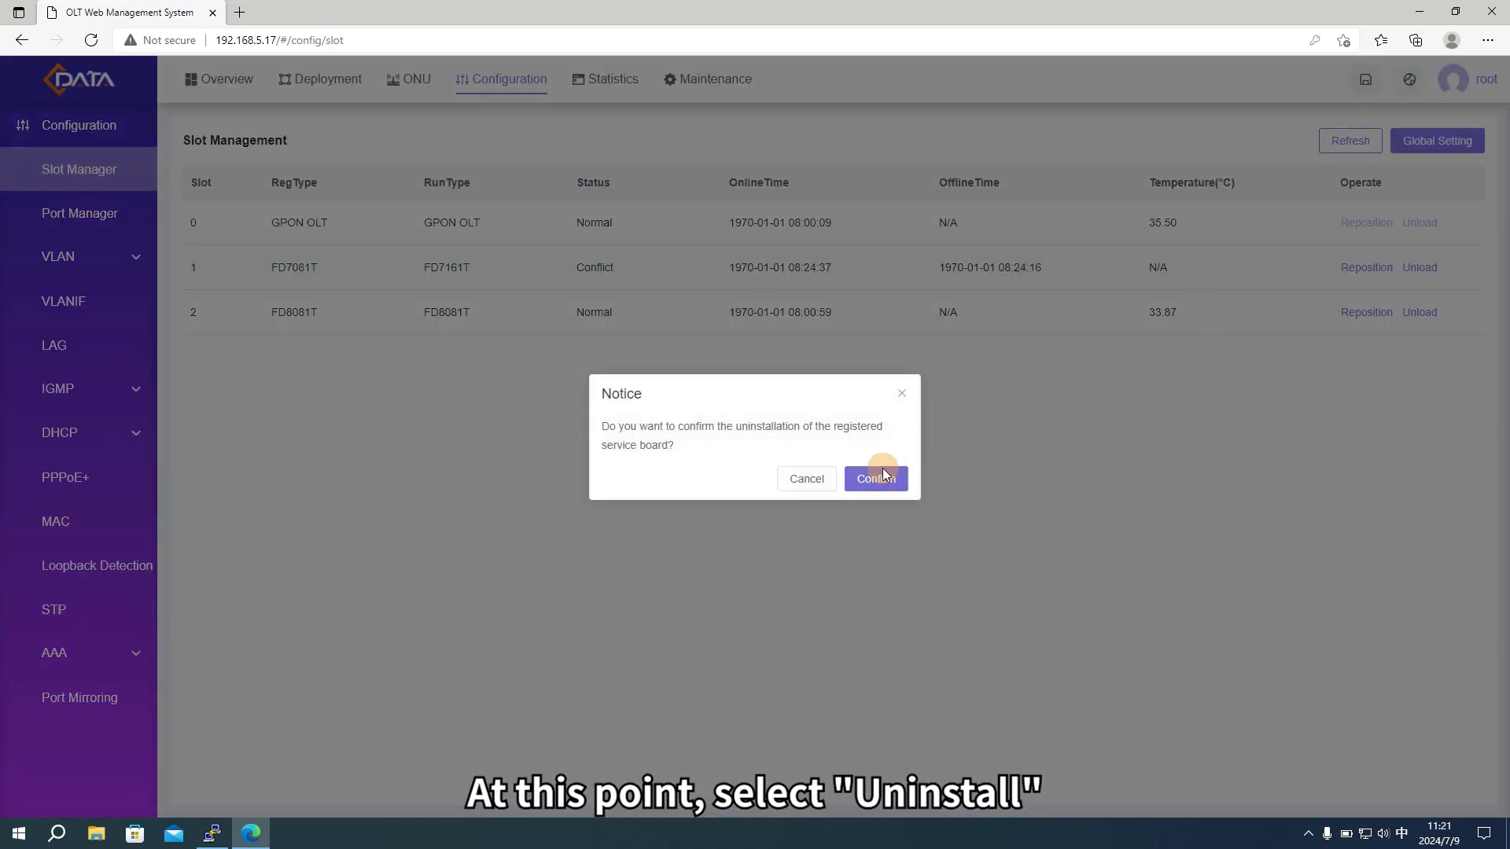
left_click(876, 479)
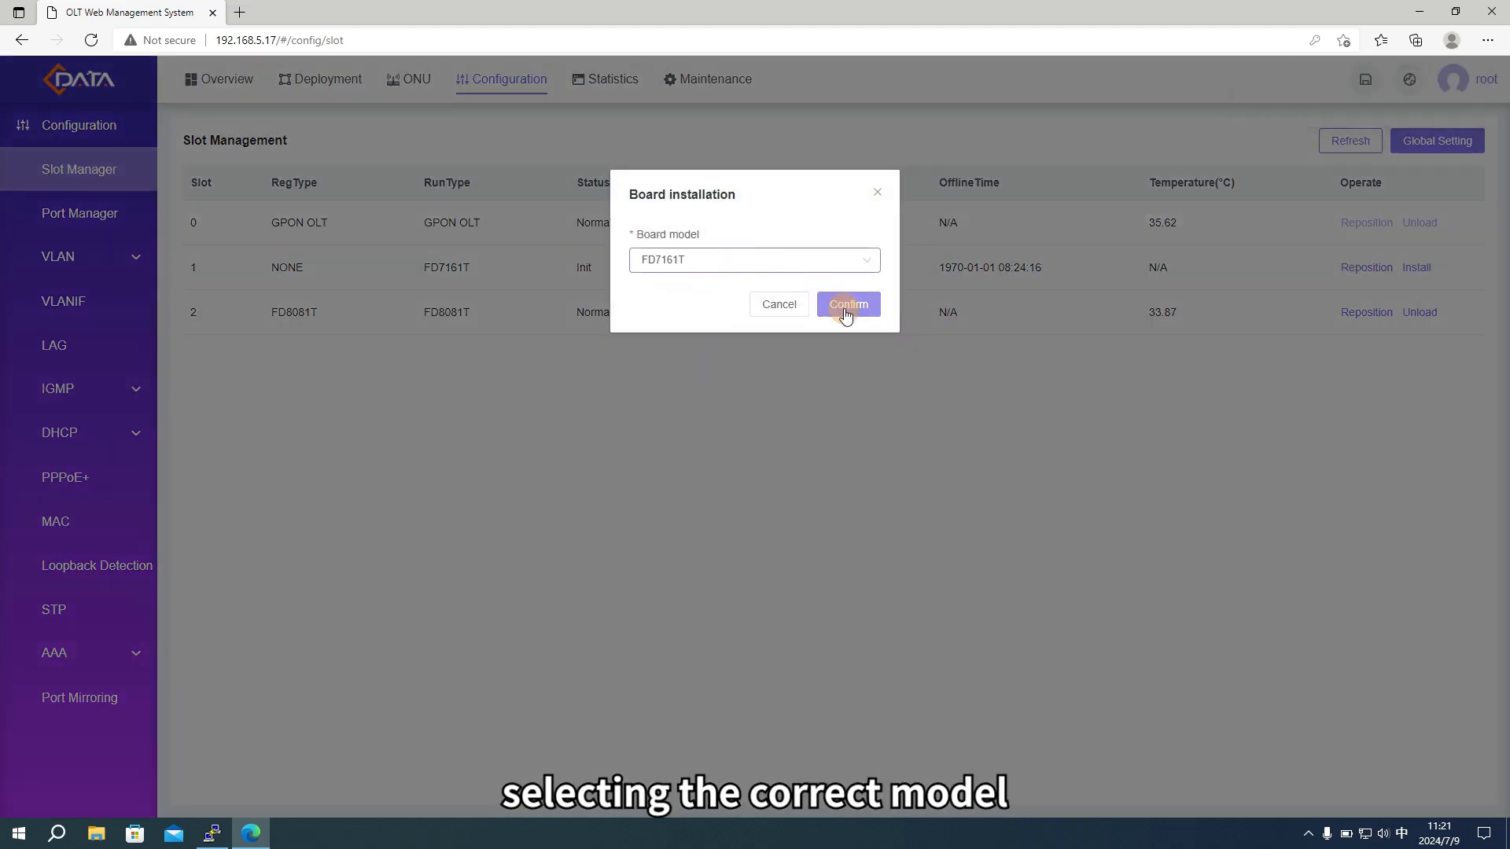
left_click(849, 304)
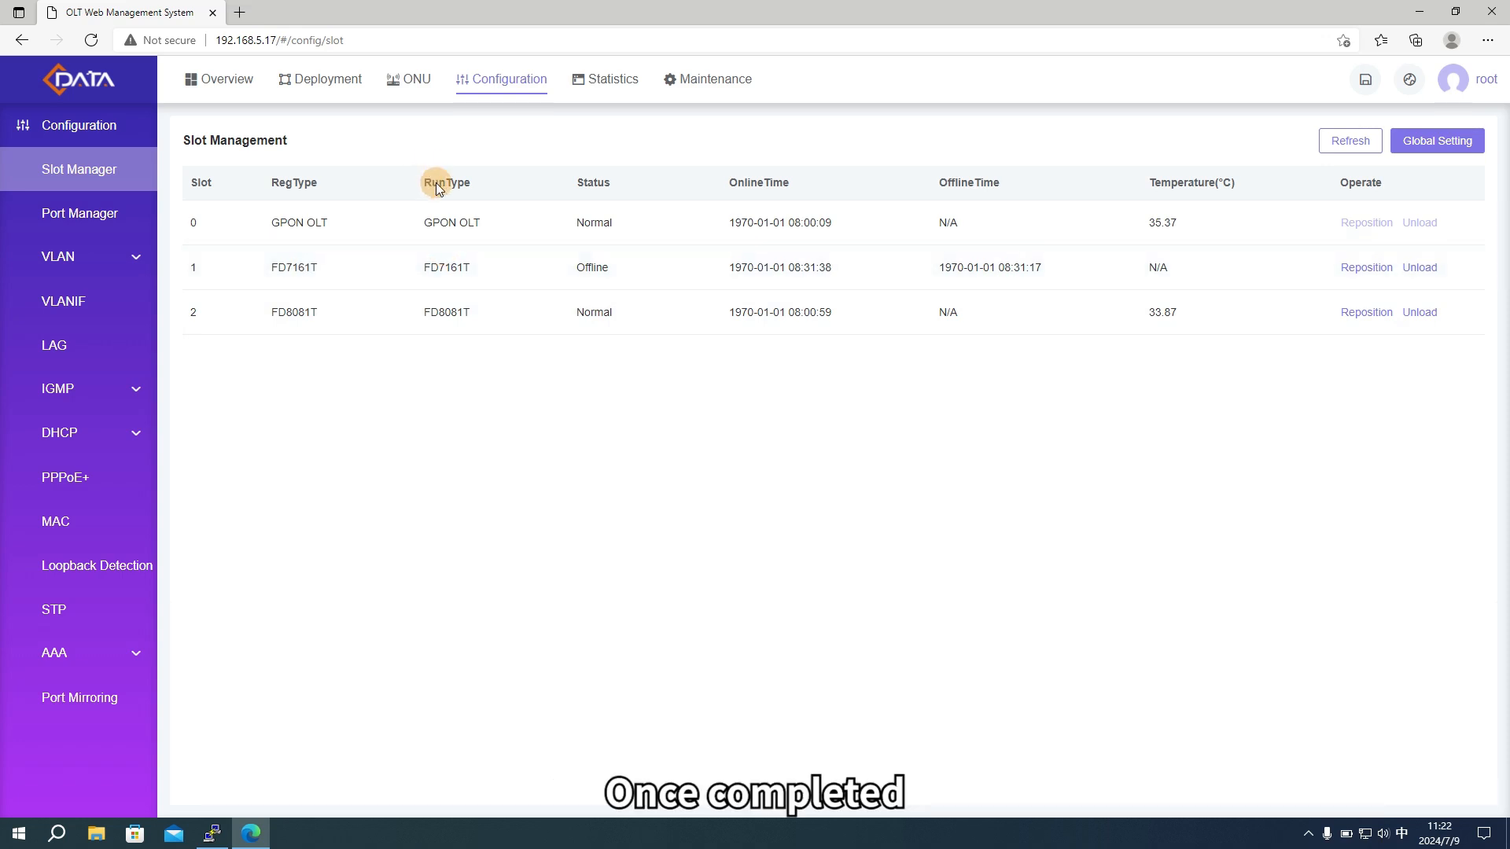
mouse_move(469, 268)
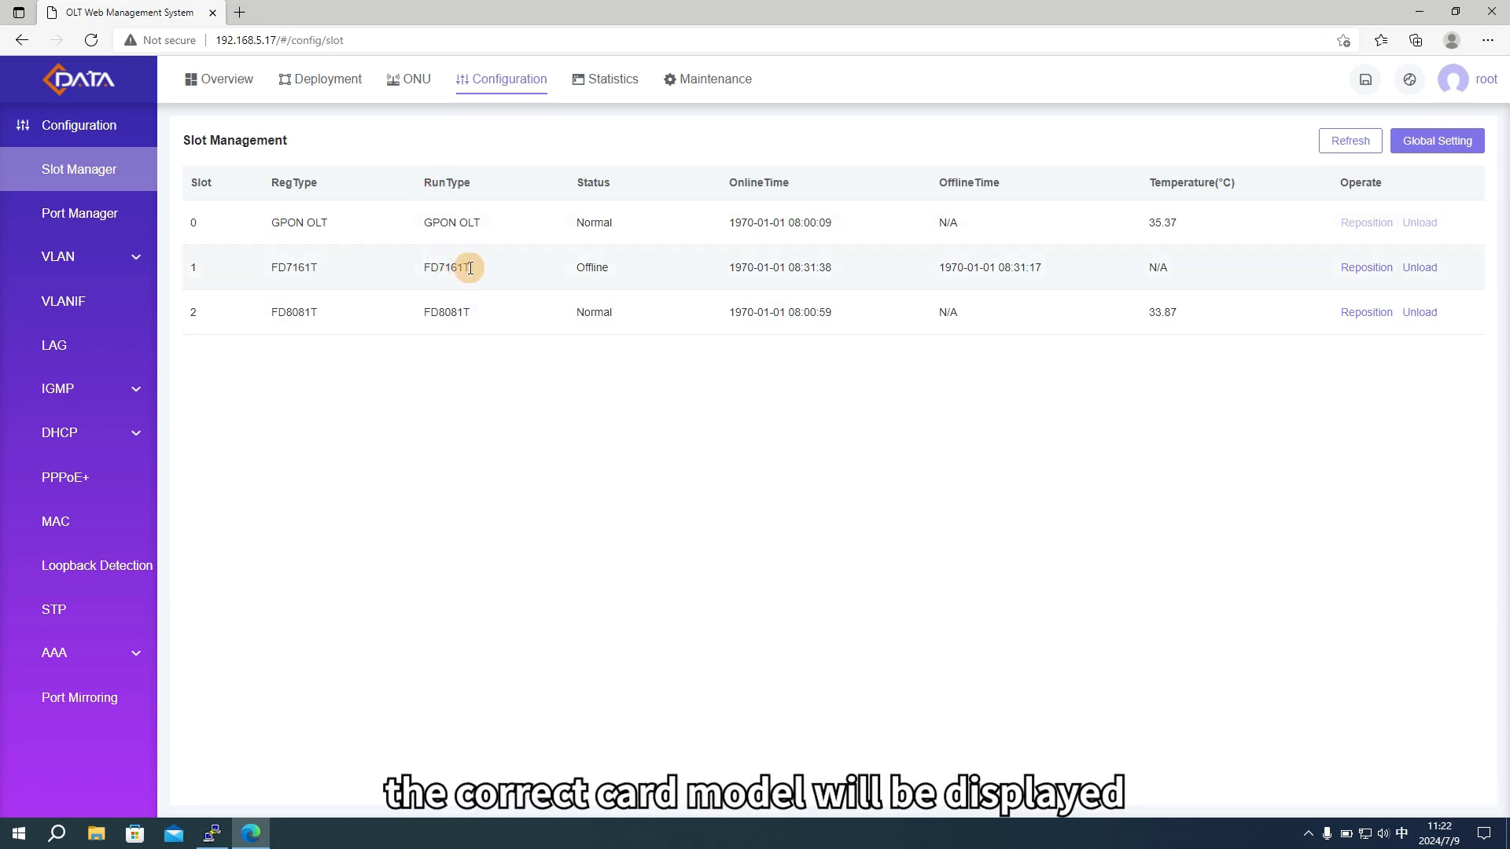
Switch to the device overview and start an OLT command-line session
left_click(1350, 141)
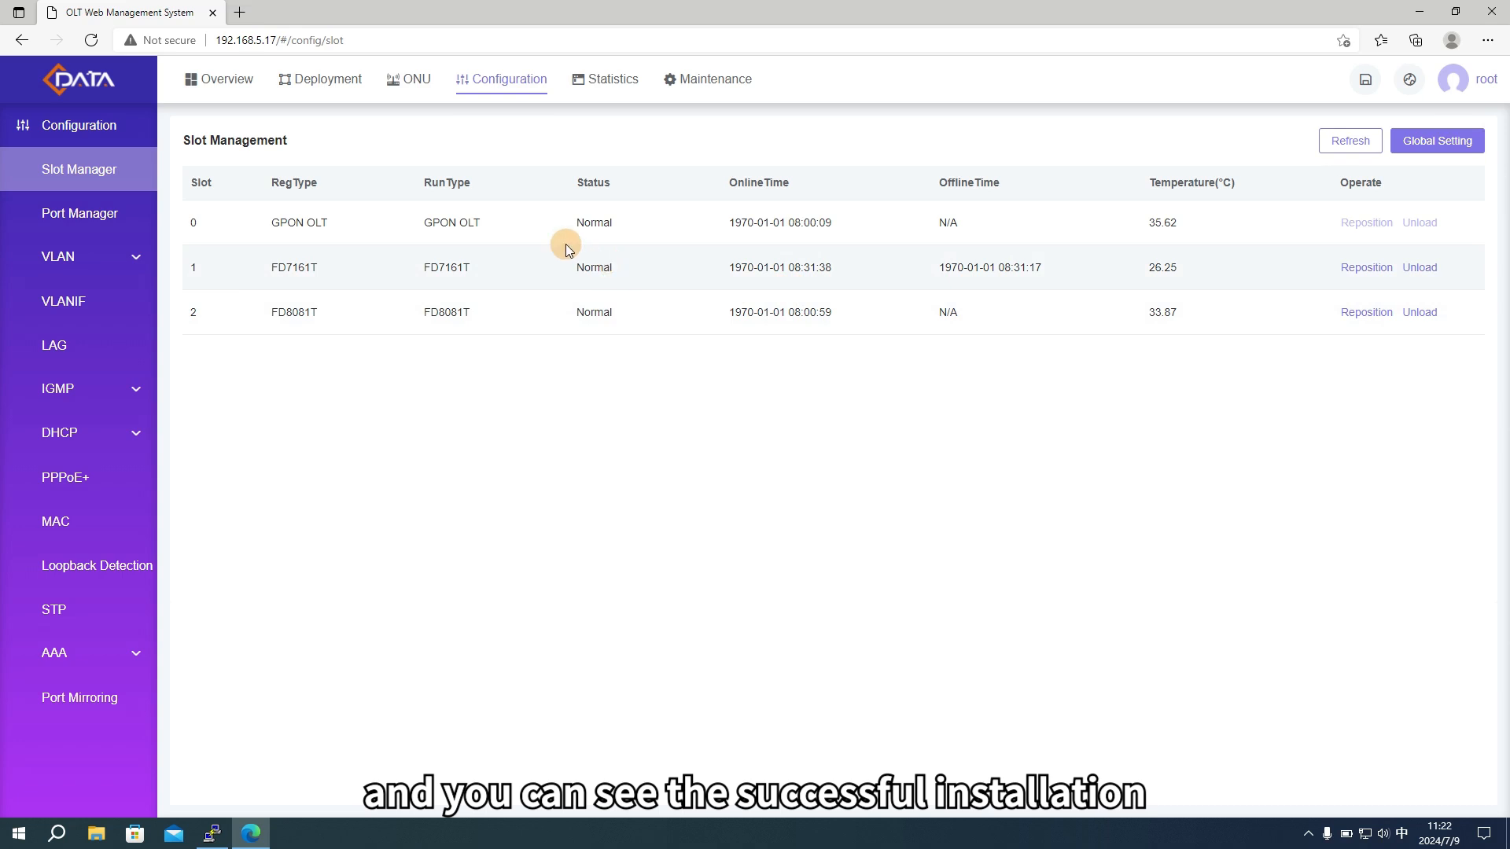
left_click(226, 80)
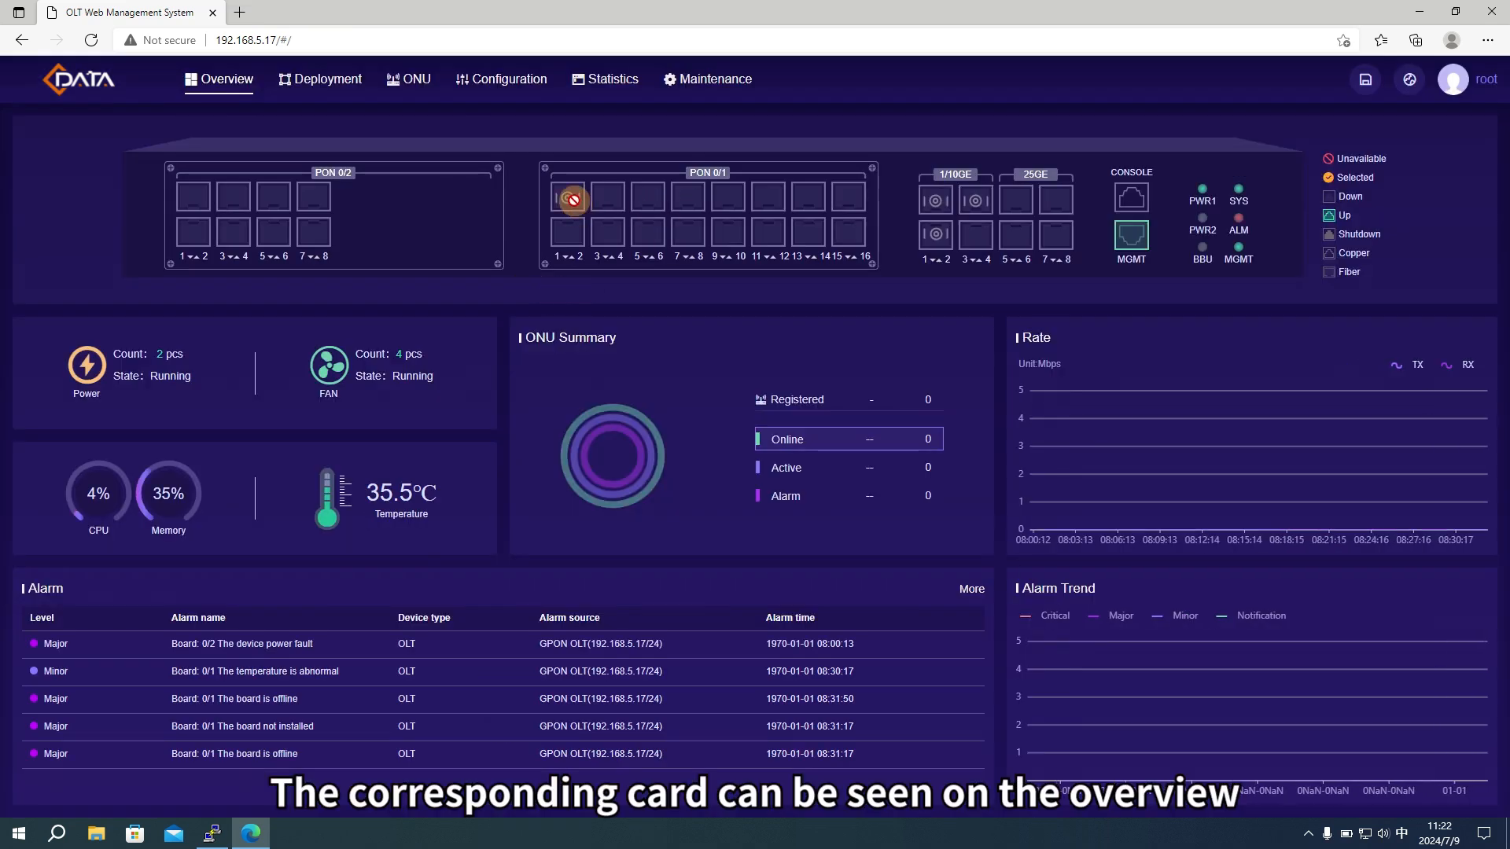
left_click(212, 833)
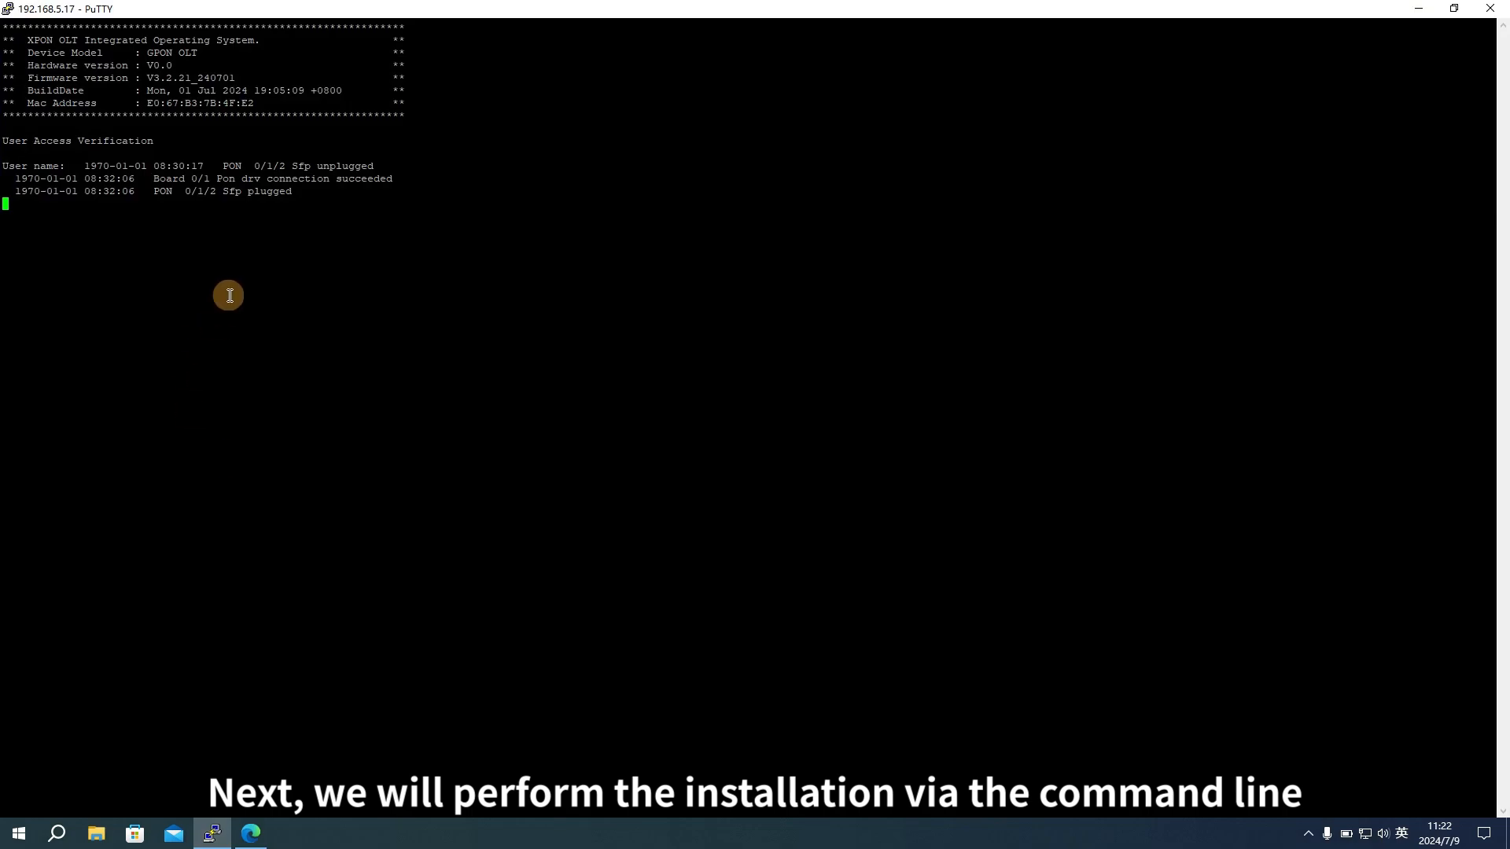
mouse_move(160, 187)
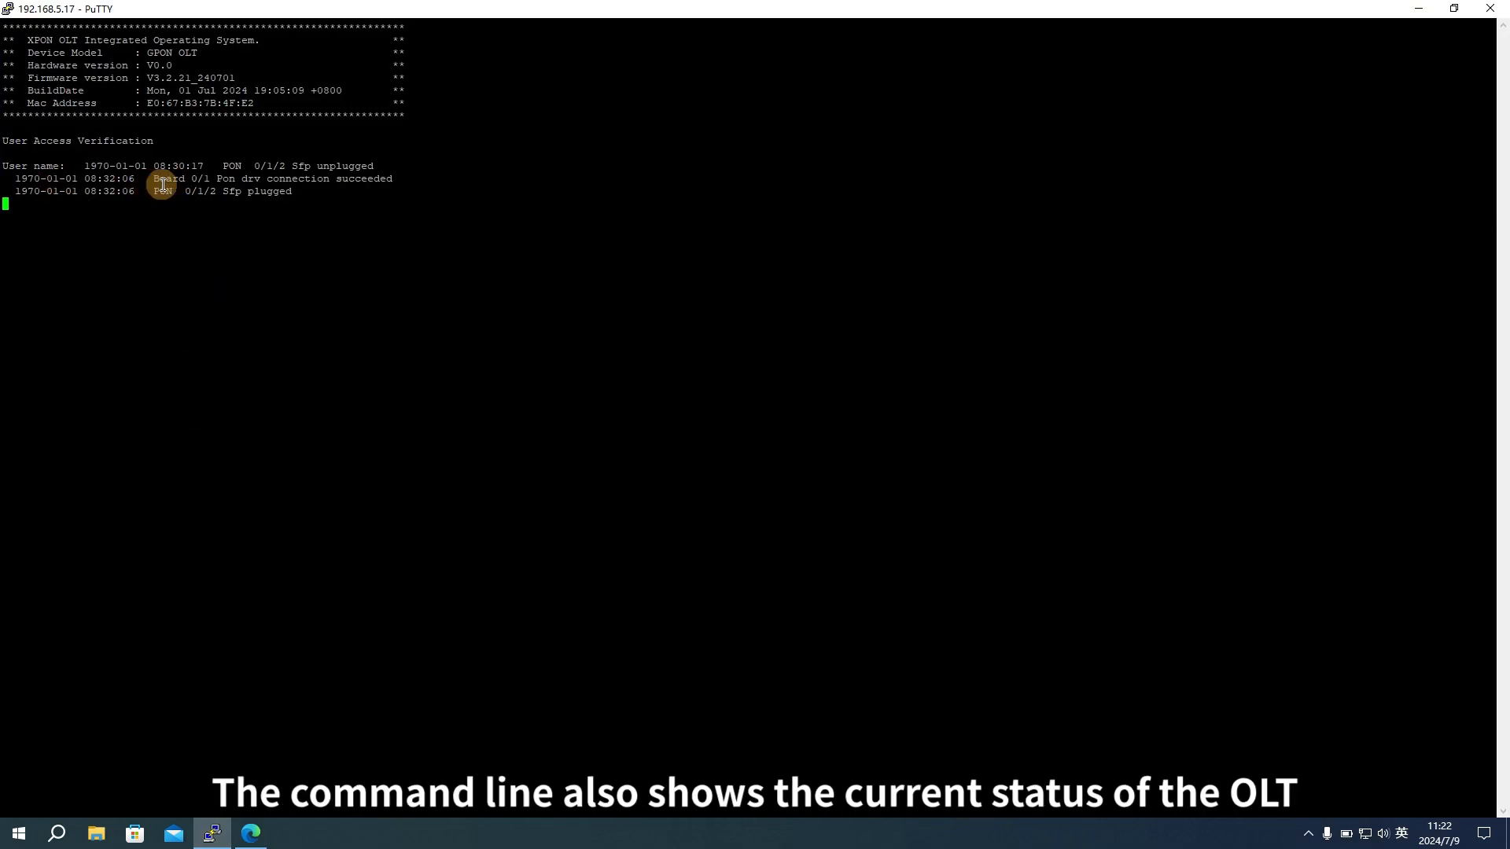
mouse_move(155, 217)
type("ena")
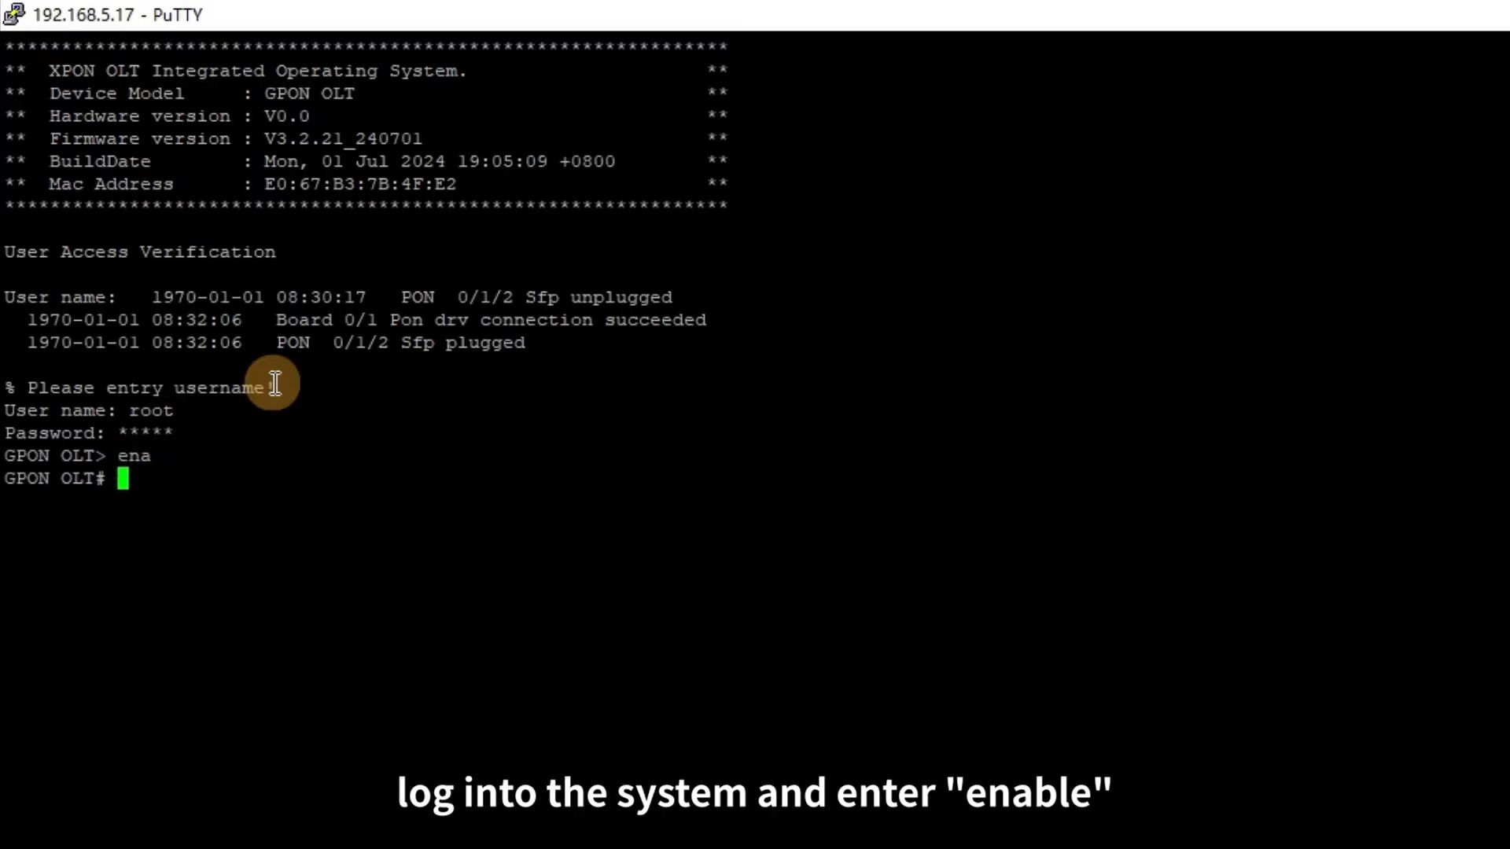
Enter configuration mode in the PuTTY OLT session
type("config")
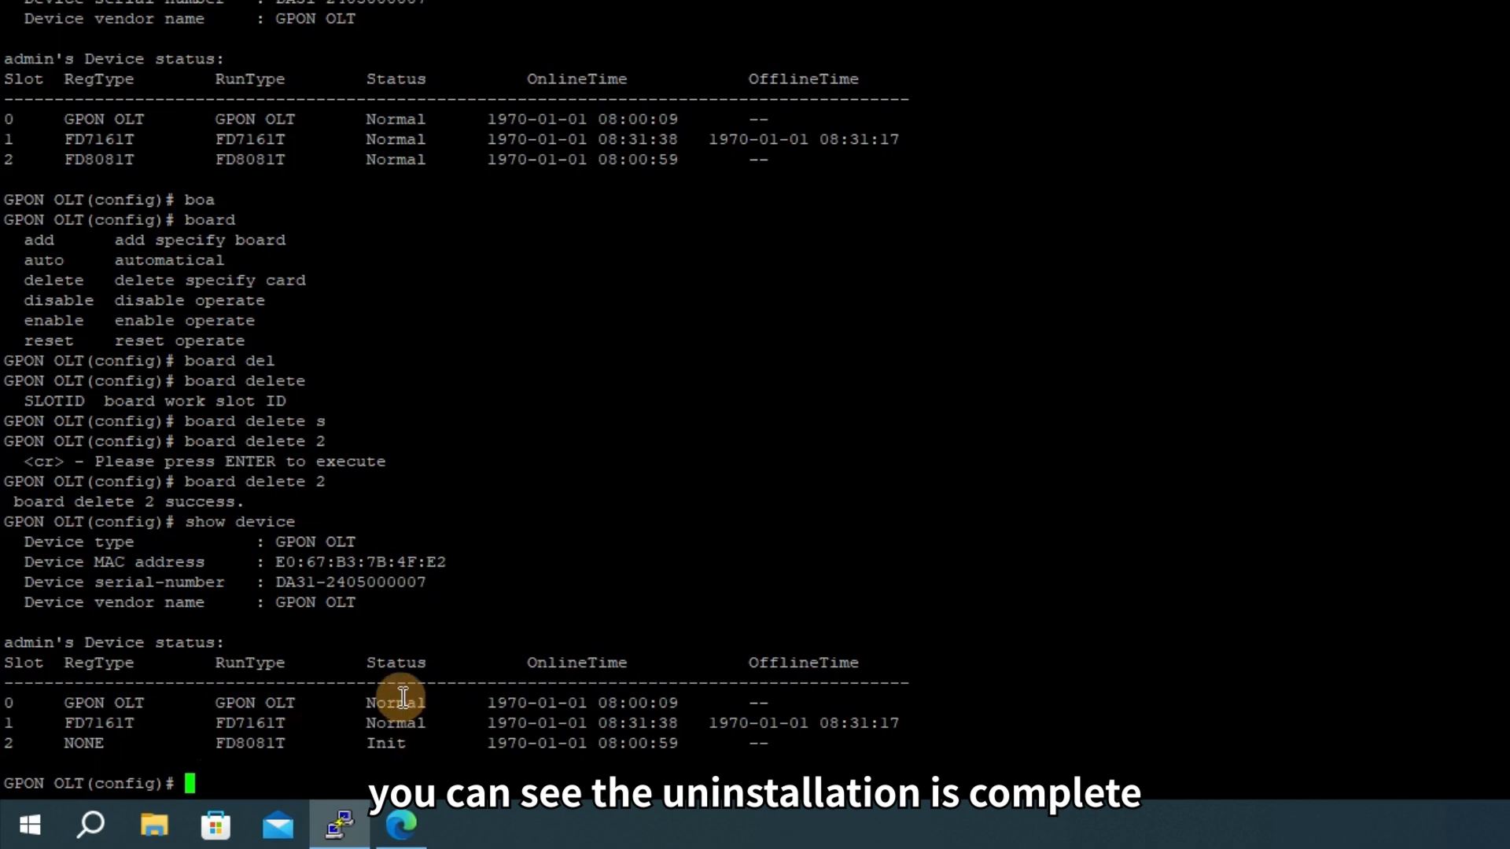
Add slot 2's board back as FD8081T and query the device status
type("board add 2 FD8081T")
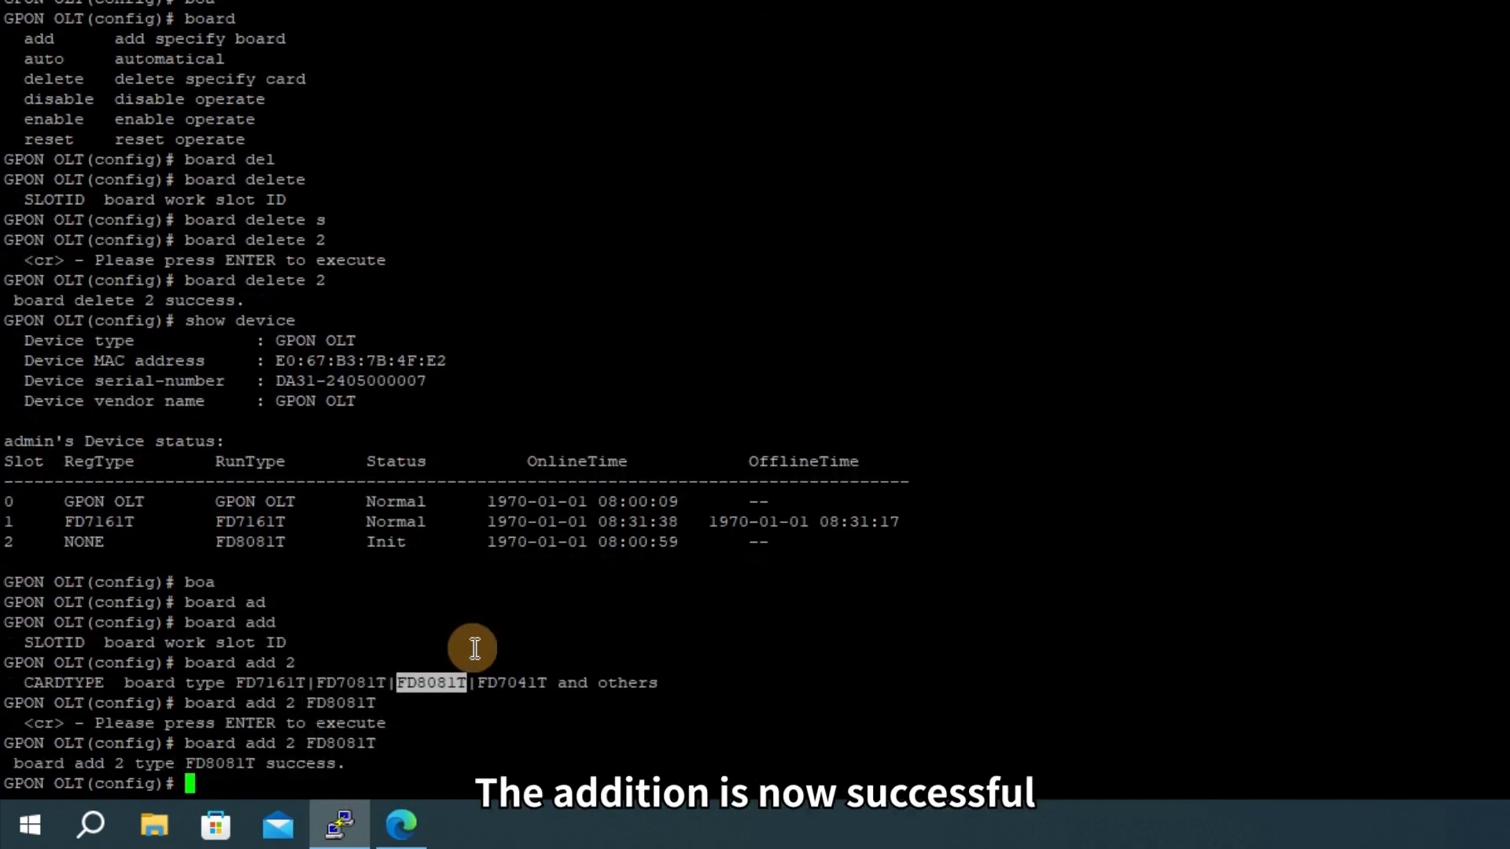
type("show device")
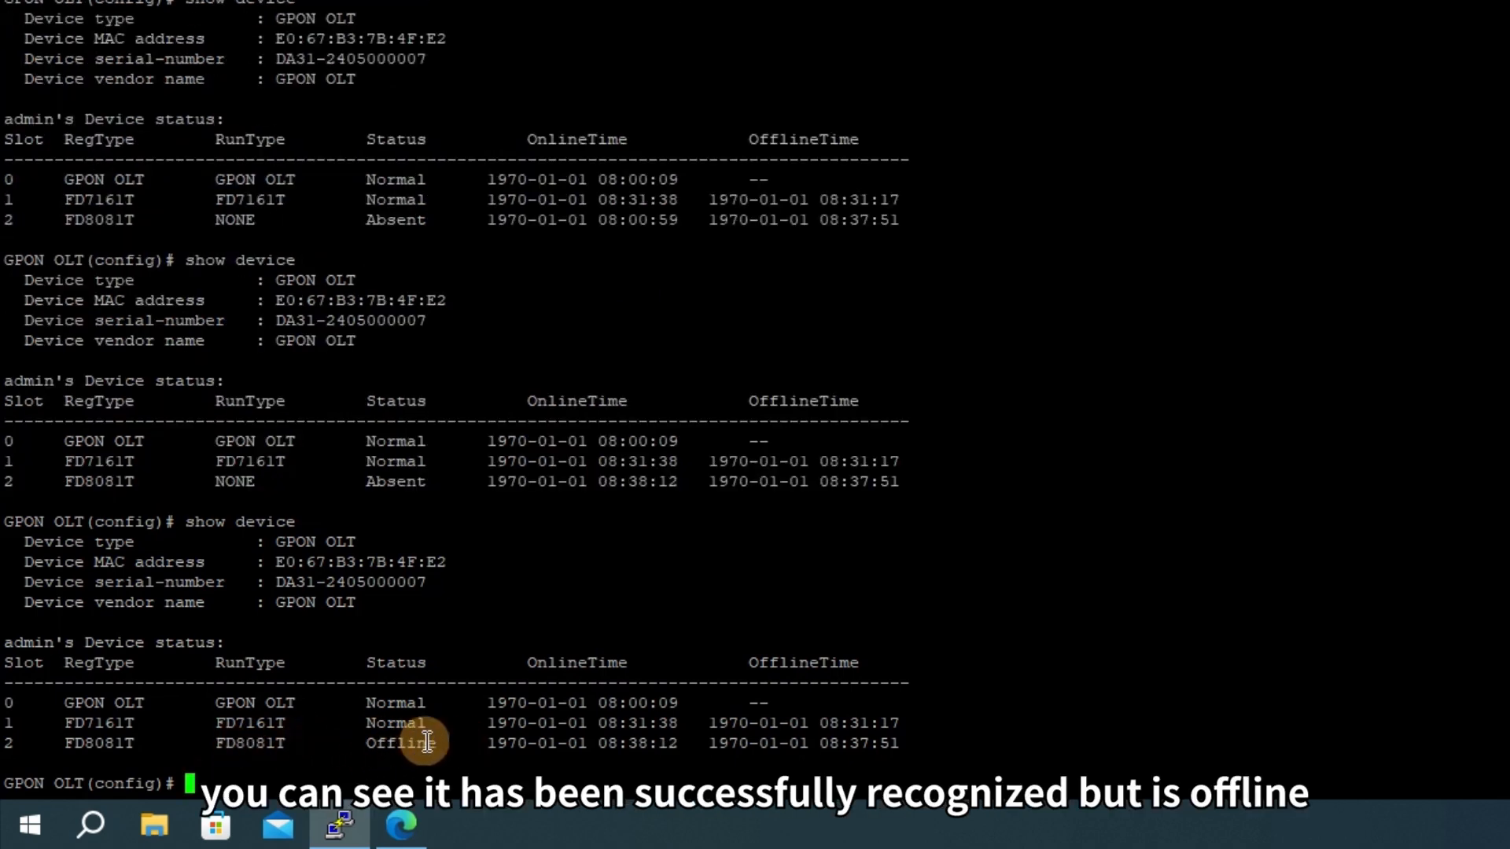
Rerun show device to confirm slot 2 lists FD8081T as Offline
type("show device")
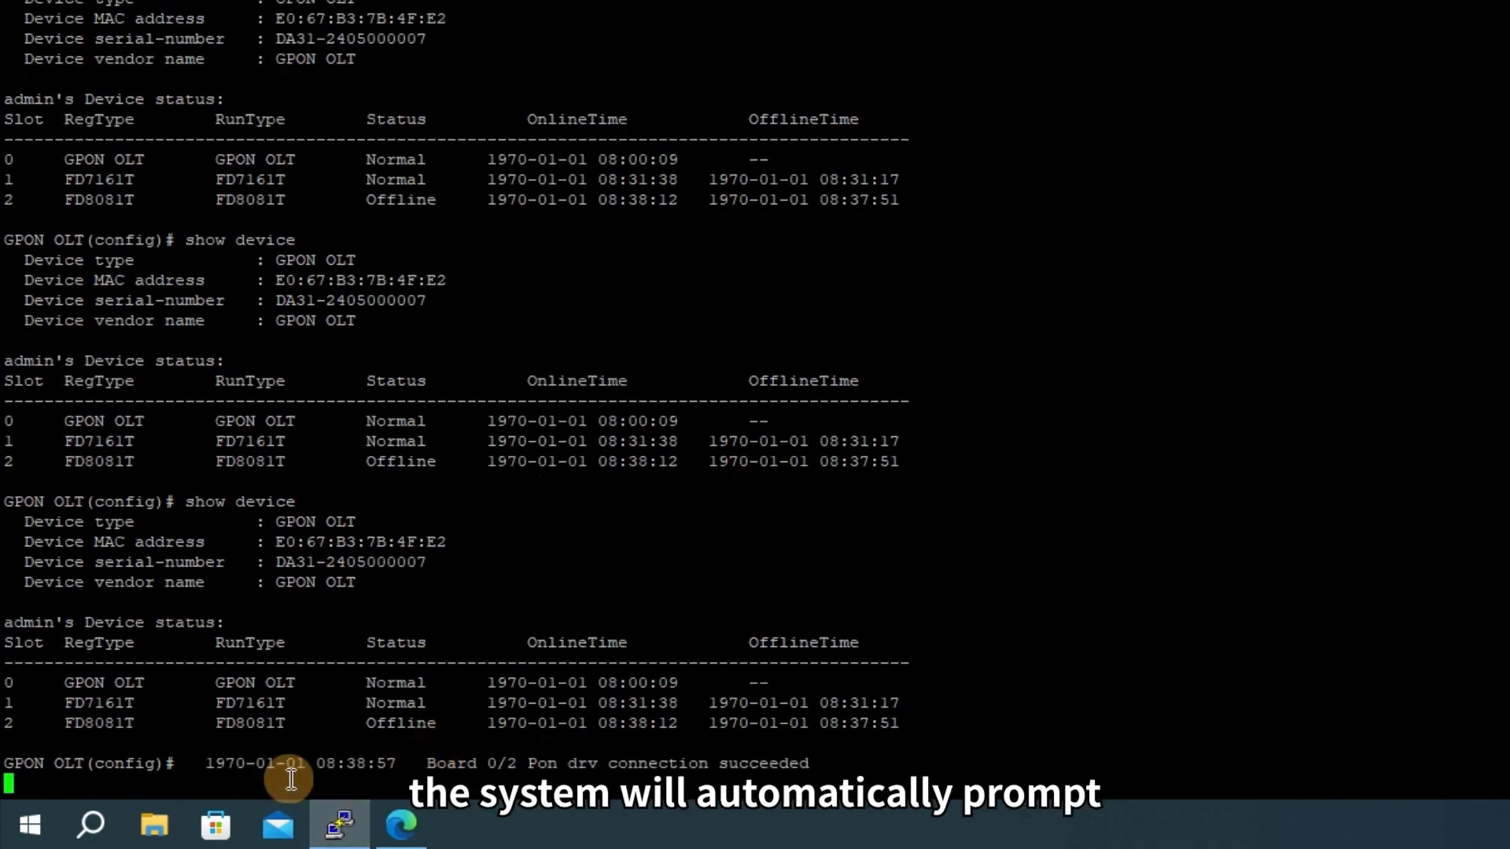
type("show device")
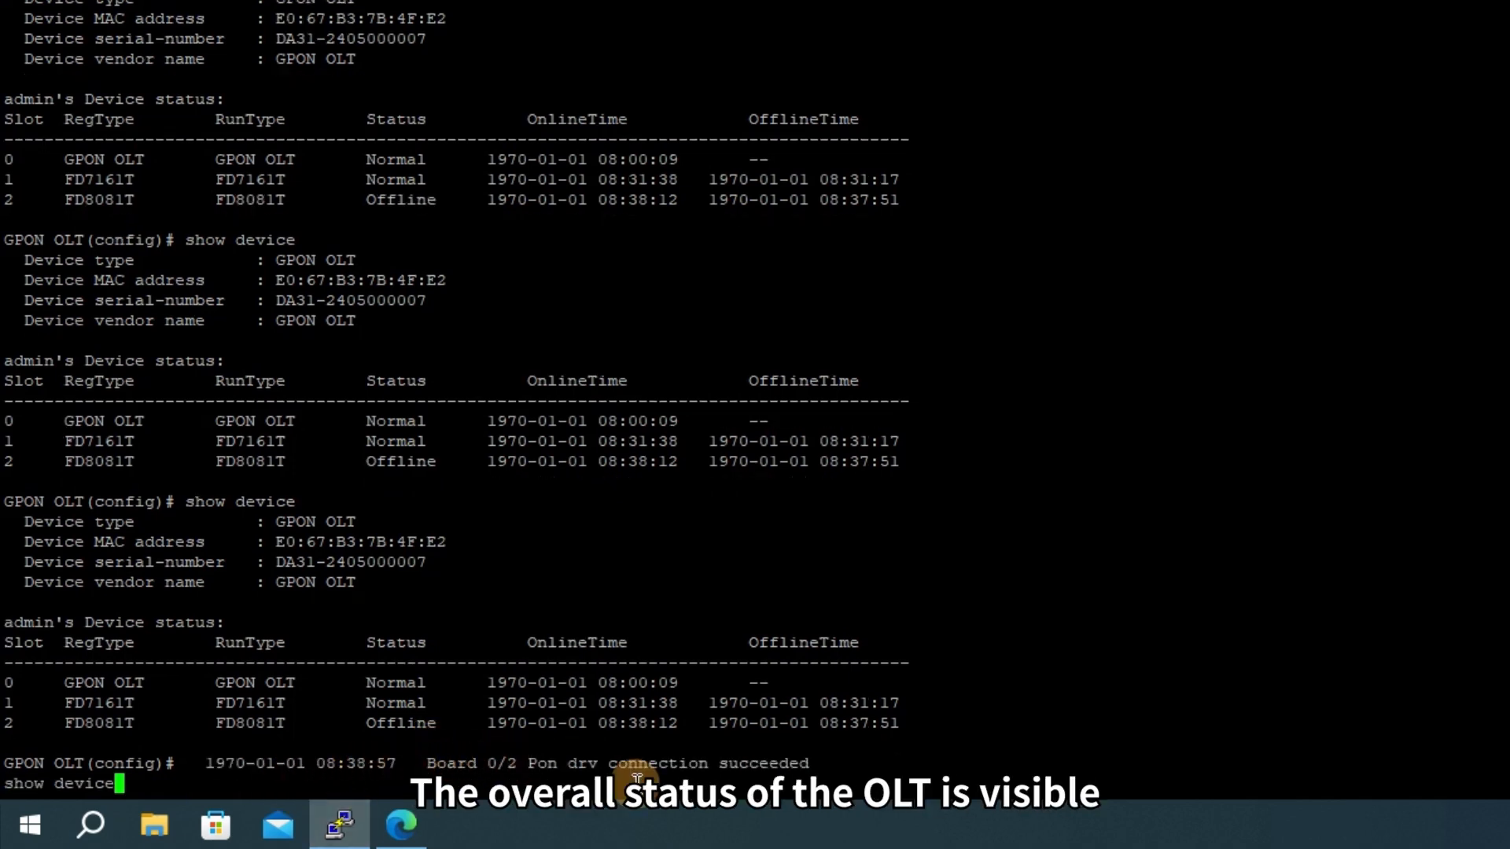